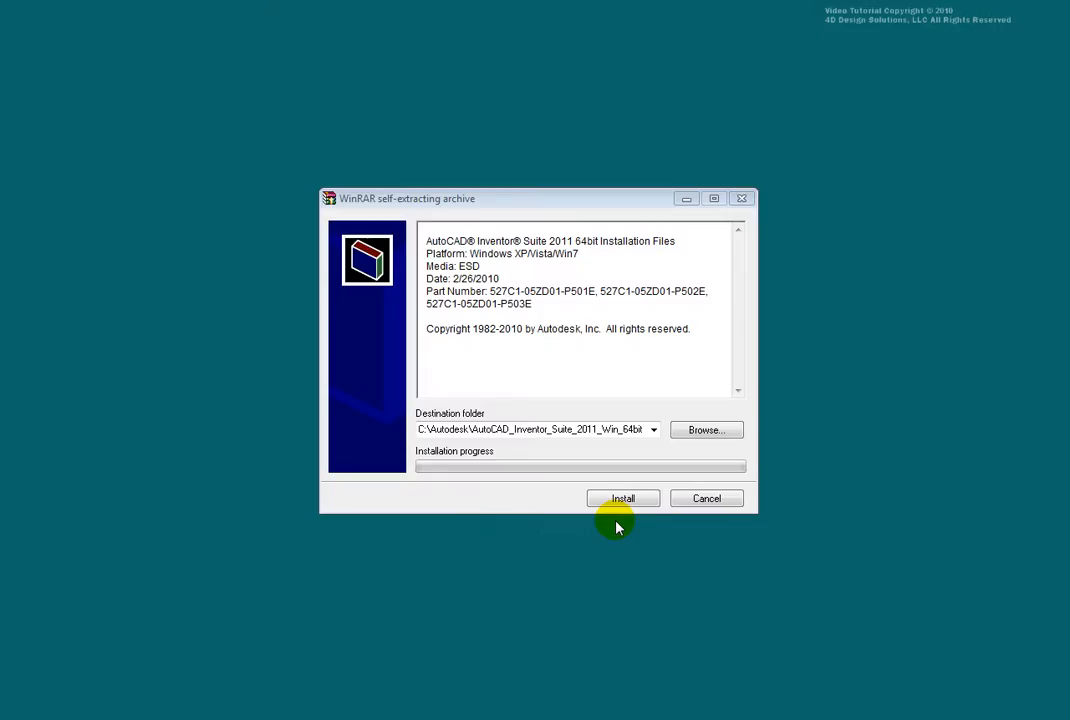
{"action": "mouse_move", "coordinate": [623, 498]}
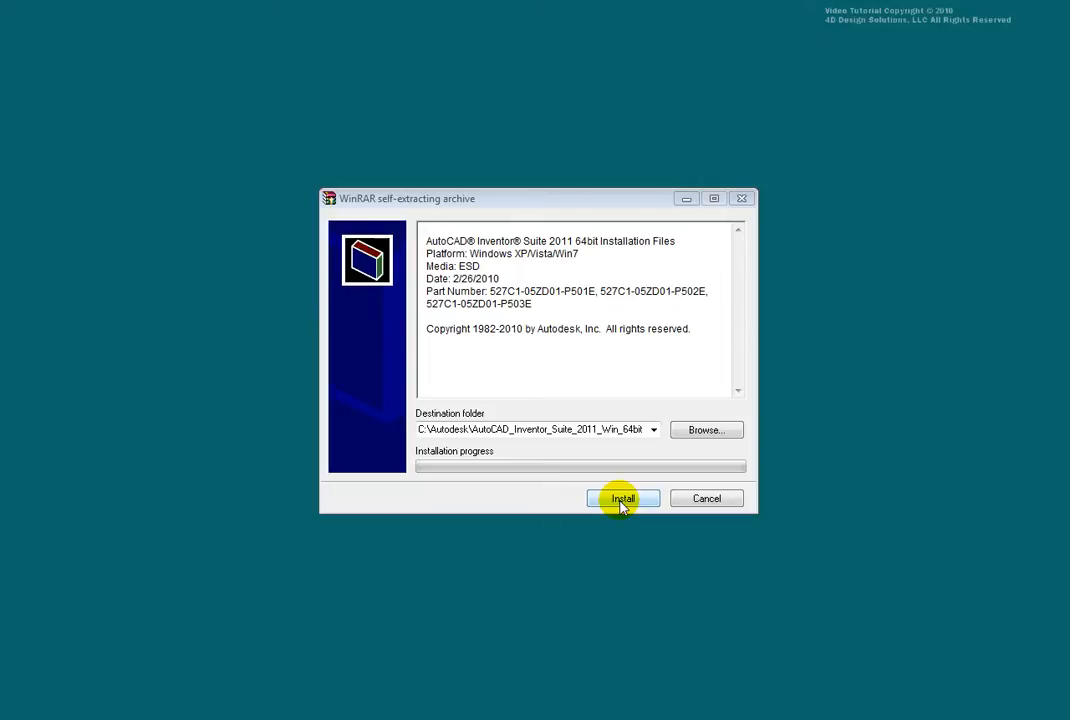
Extract the Inventor Suite 2011 64-bit files to C:\Autodesk\AutoCAD_Inventor_Suite_2011_Win_64bit.
{"action": "left_click", "coordinate": [623, 498]}
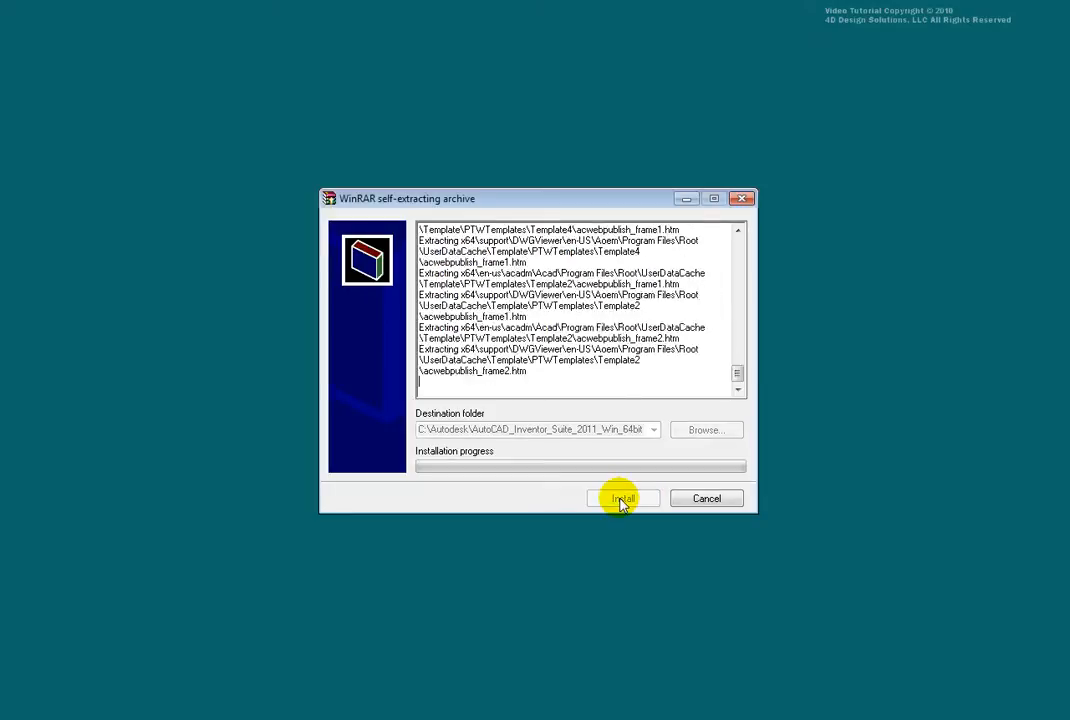
{"action": "left_click", "coordinate": [623, 498]}
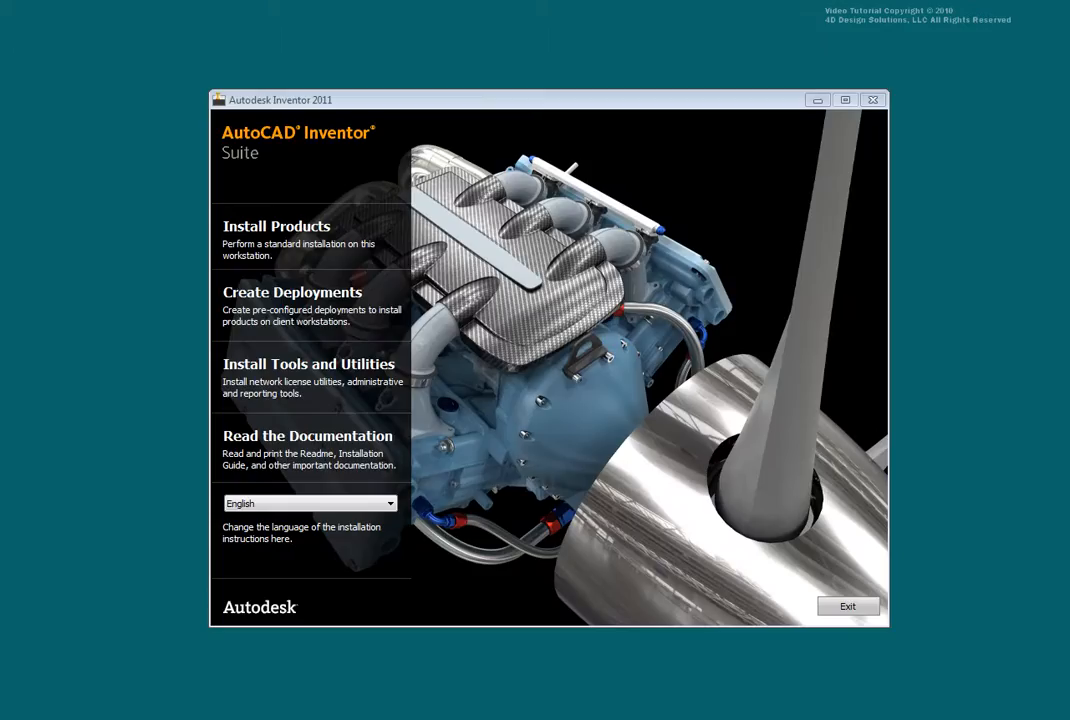
{"action": "mouse_move", "coordinate": [752, 132]}
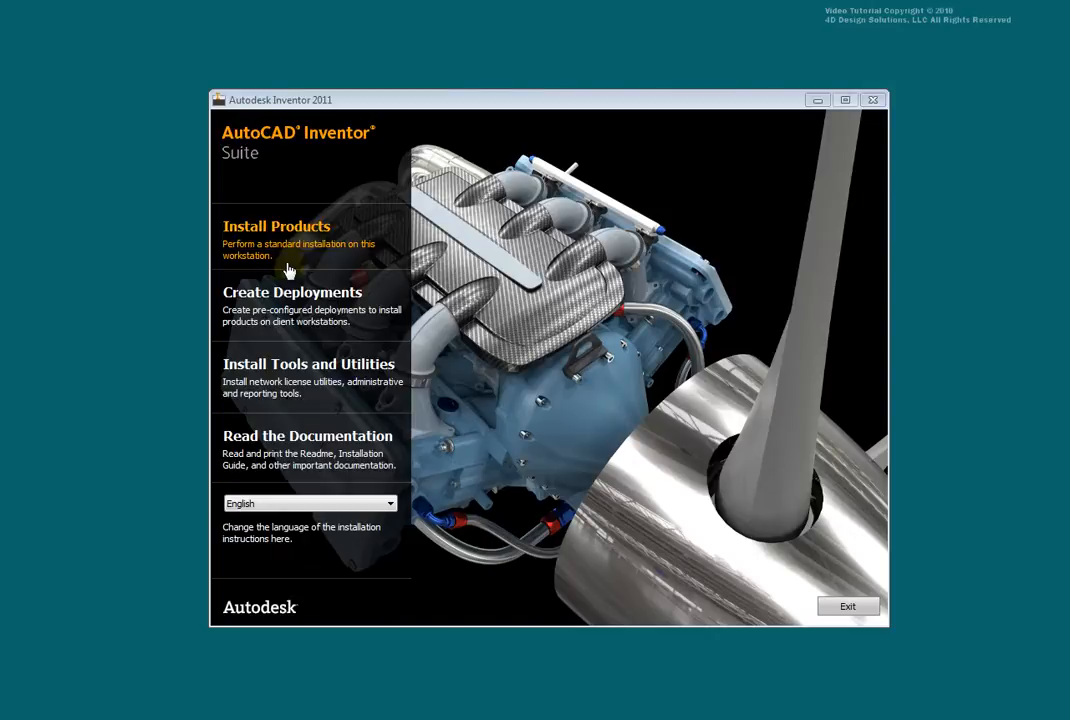
{"action": "mouse_move", "coordinate": [285, 253]}
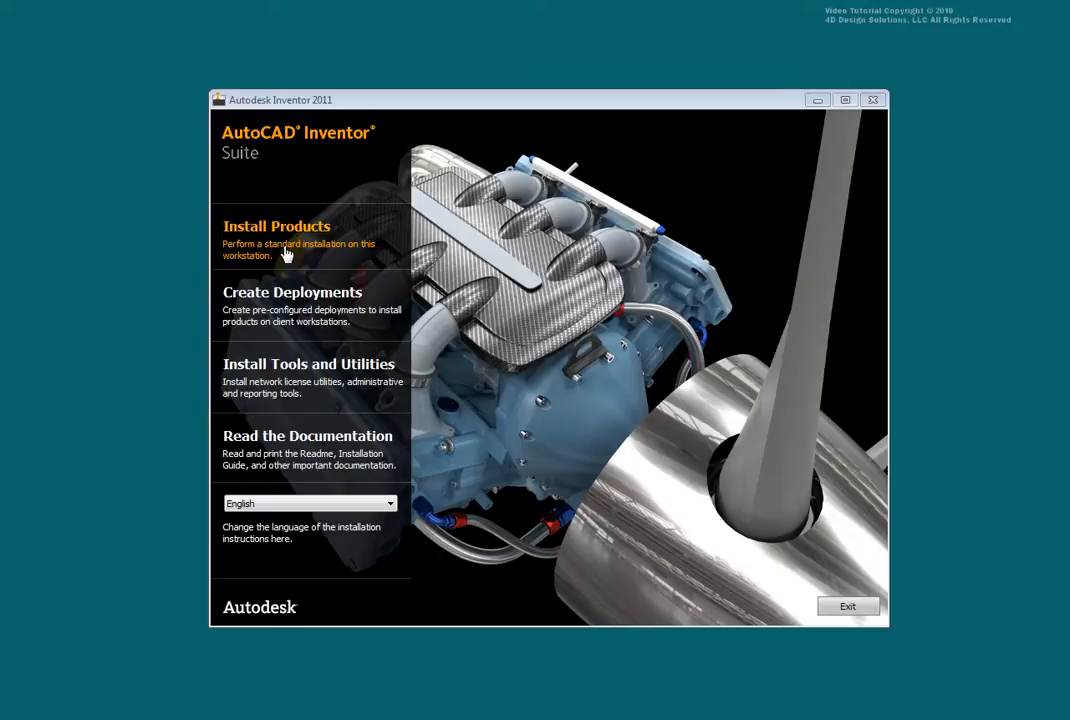
Choose a standard installation of the Inventor Suite on this workstation.
{"action": "left_click", "coordinate": [276, 226]}
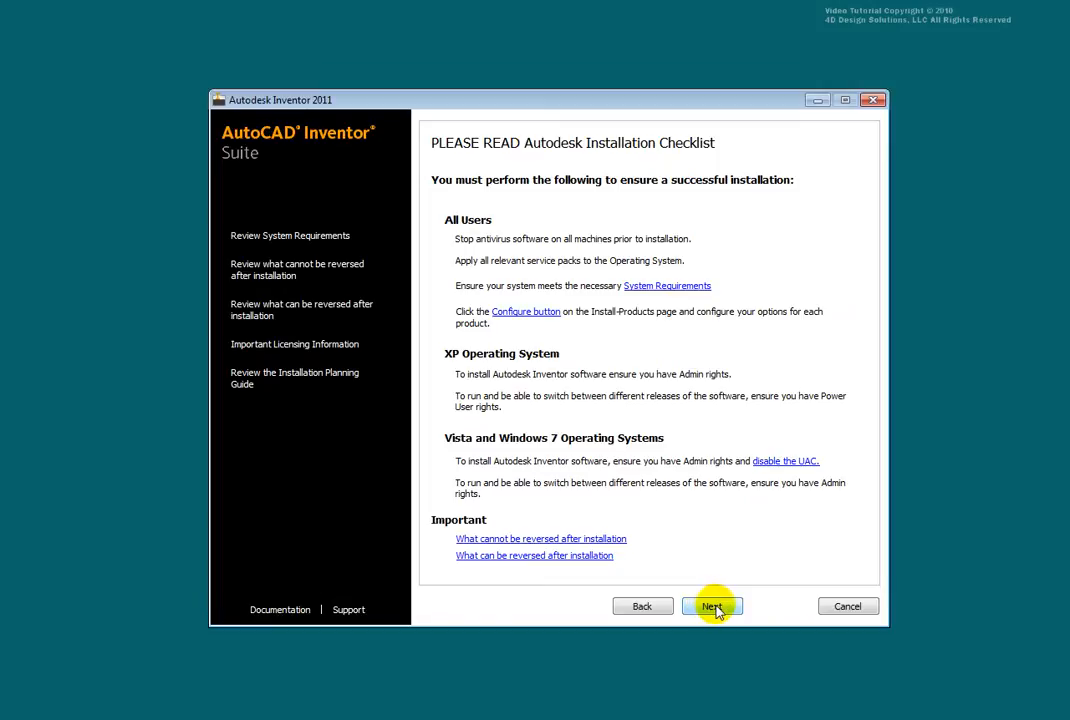
Select all products plus the Material Library 2011 Medium Image library and continue.
{"action": "left_click", "coordinate": [712, 606]}
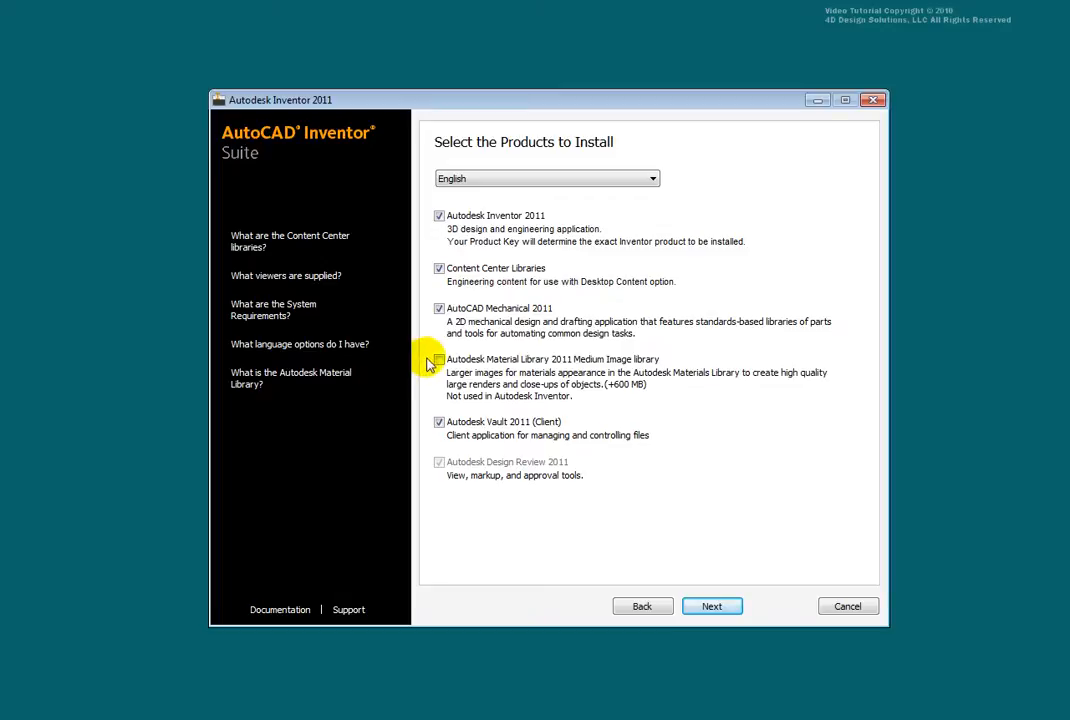
{"action": "left_click", "coordinate": [438, 360]}
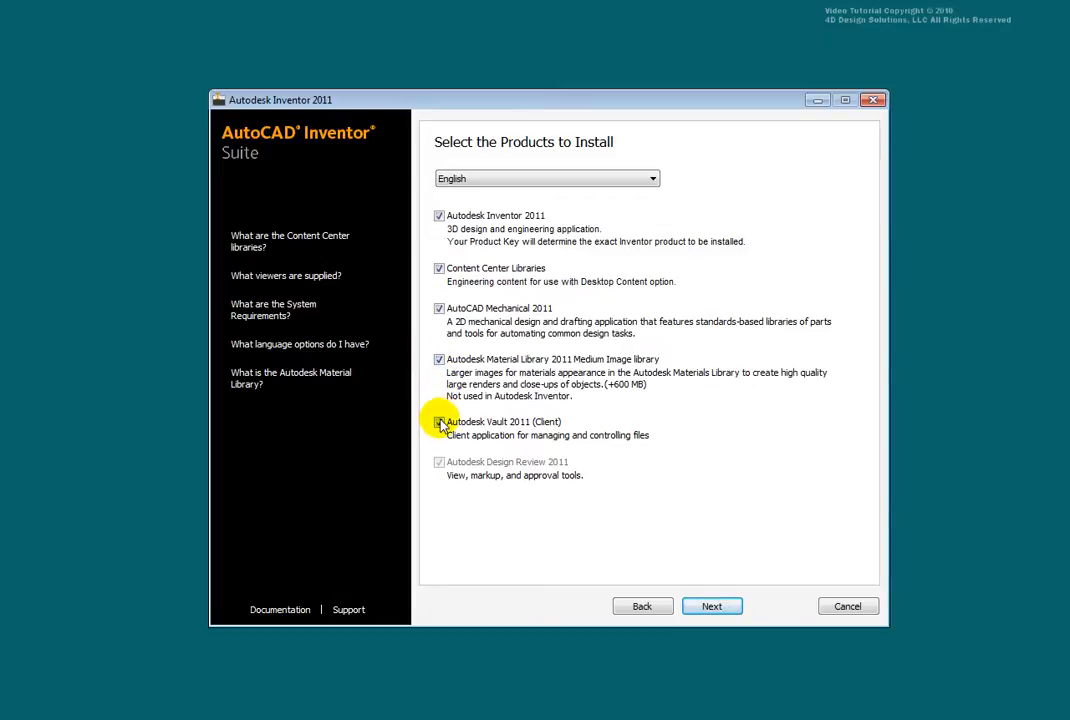
{"action": "left_click", "coordinate": [438, 422]}
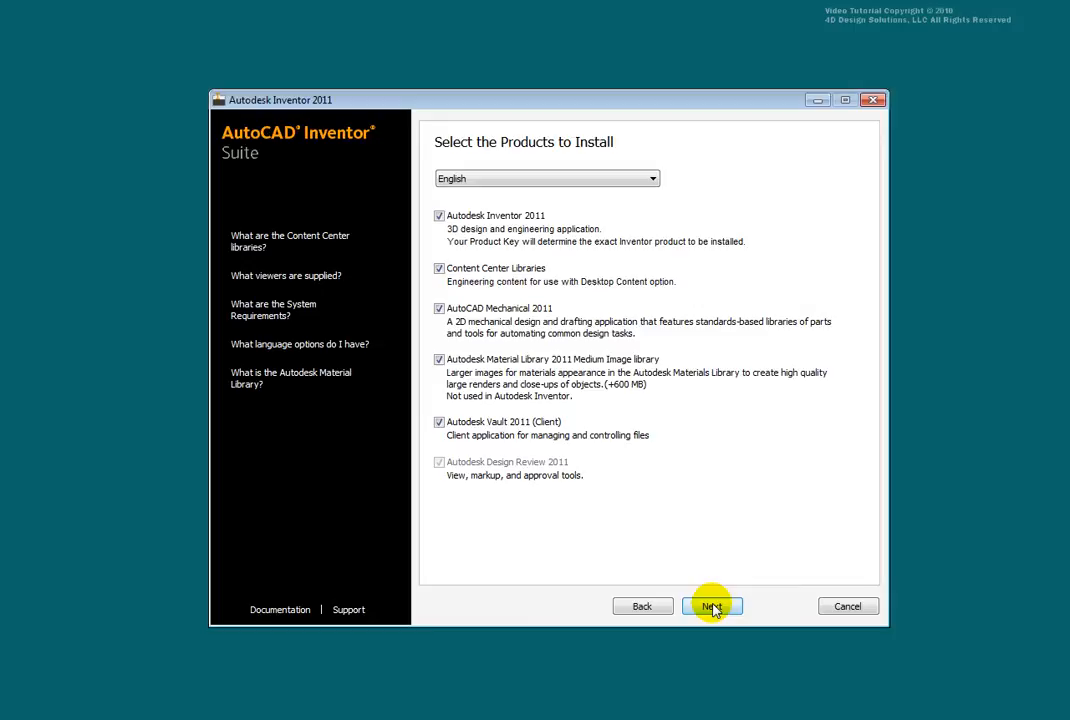
{"action": "left_click", "coordinate": [712, 606]}
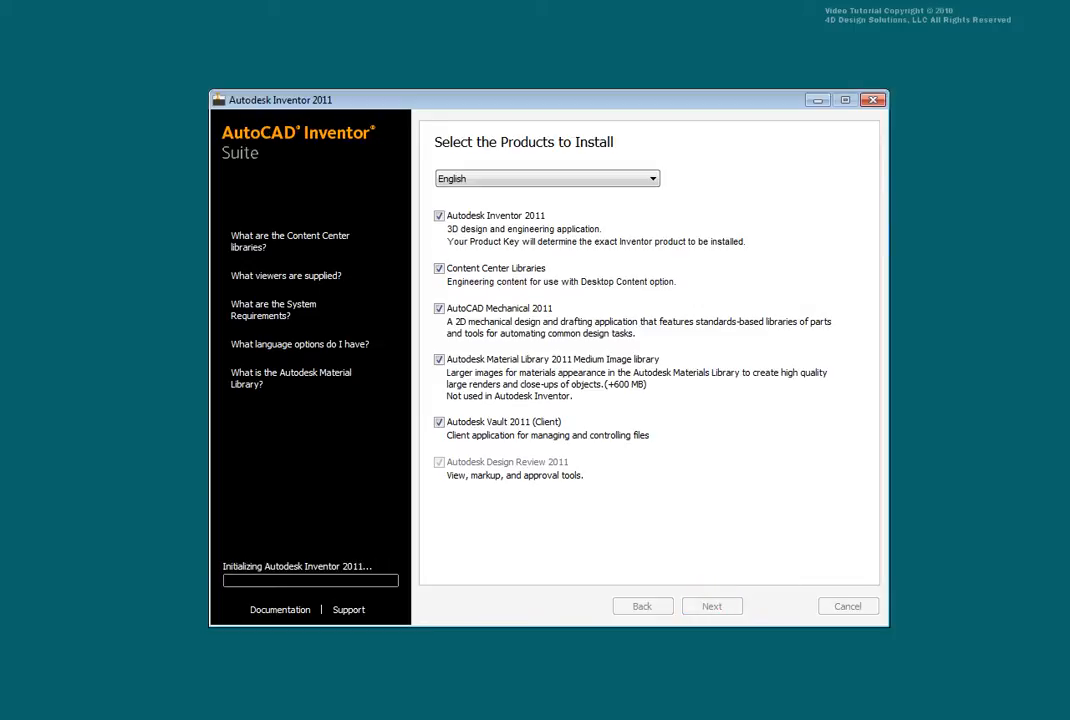
Read through and accept the software license agreement.
{"action": "left_click", "coordinate": [712, 606]}
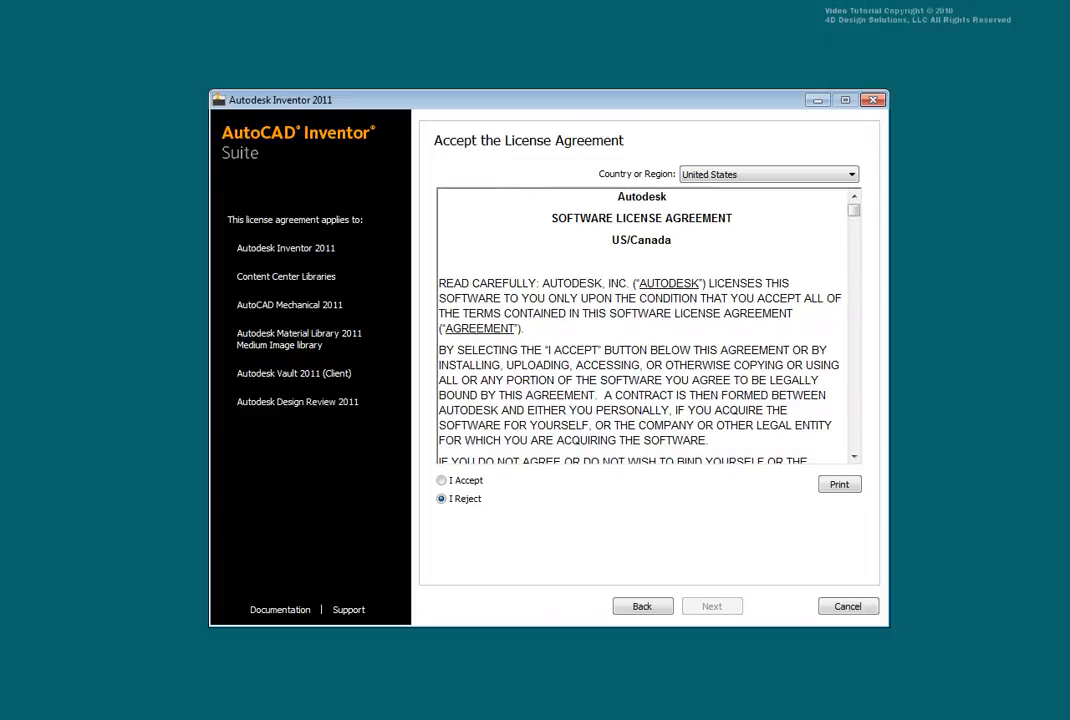
{"action": "mouse_move", "coordinate": [878, 301]}
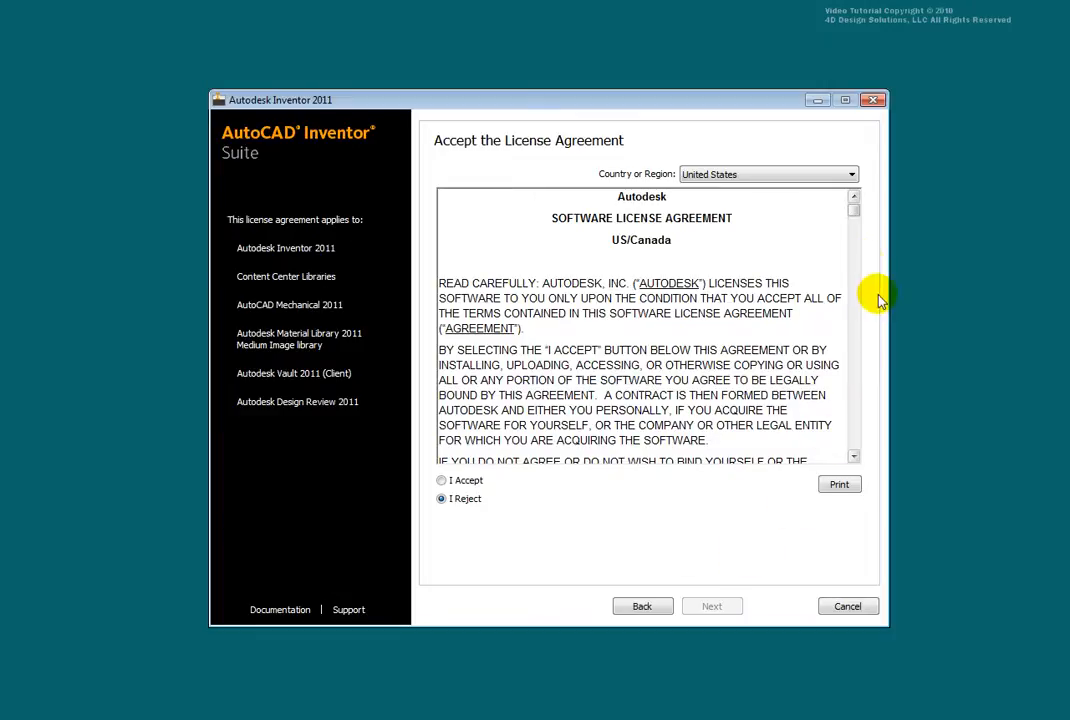
{"action": "left_click", "coordinate": [854, 248]}
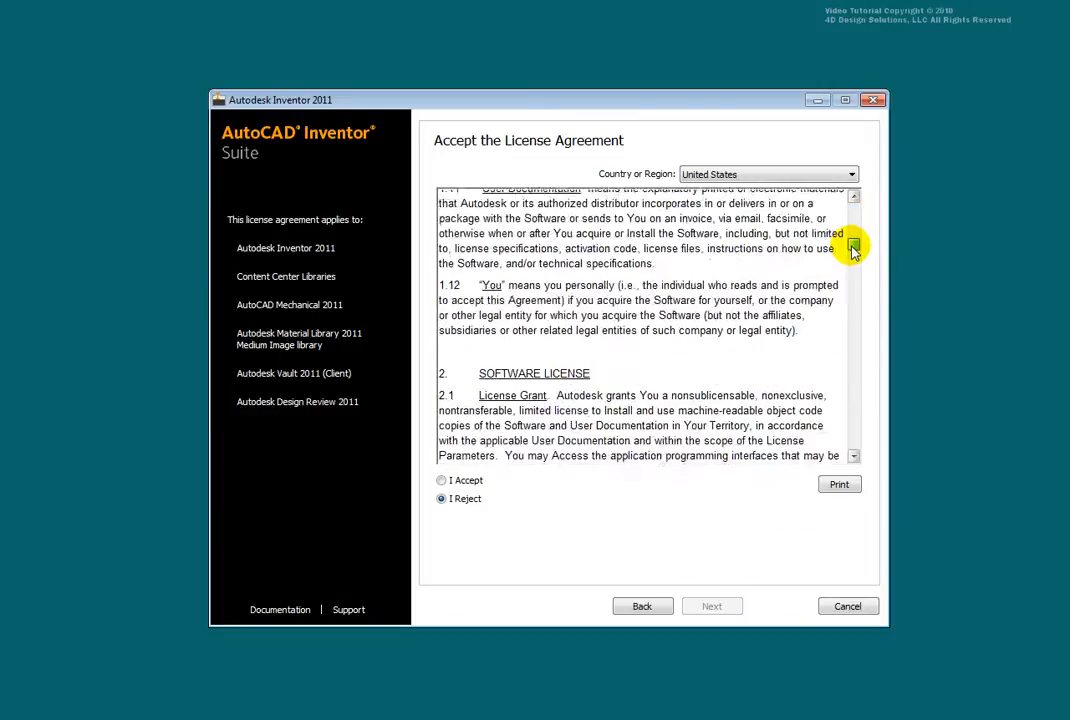
{"action": "left_click", "coordinate": [441, 480]}
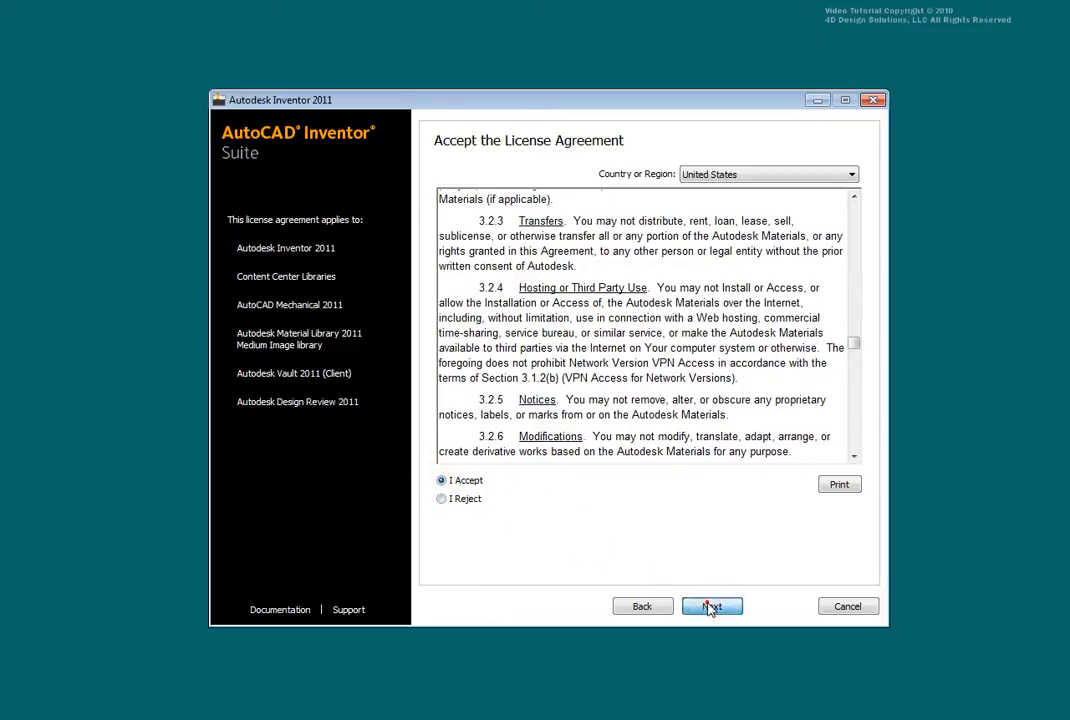
{"action": "left_click", "coordinate": [712, 606]}
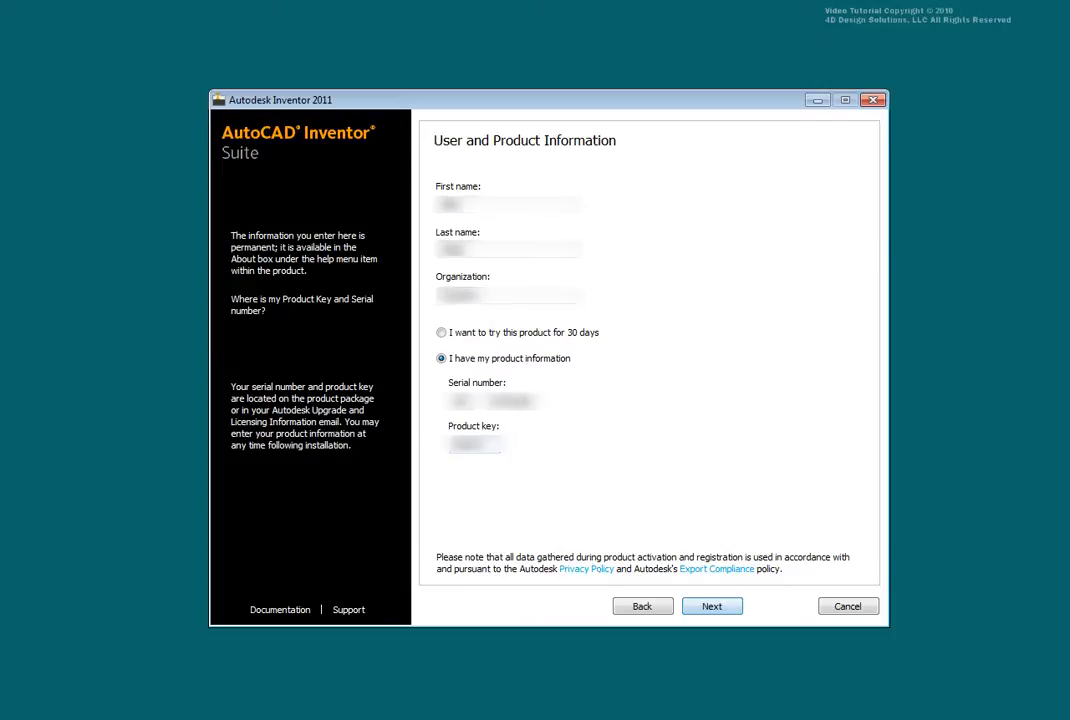
Submit the product information and confirm AutoCAD Inventor Professional Suite 2011.
{"action": "left_click", "coordinate": [712, 606]}
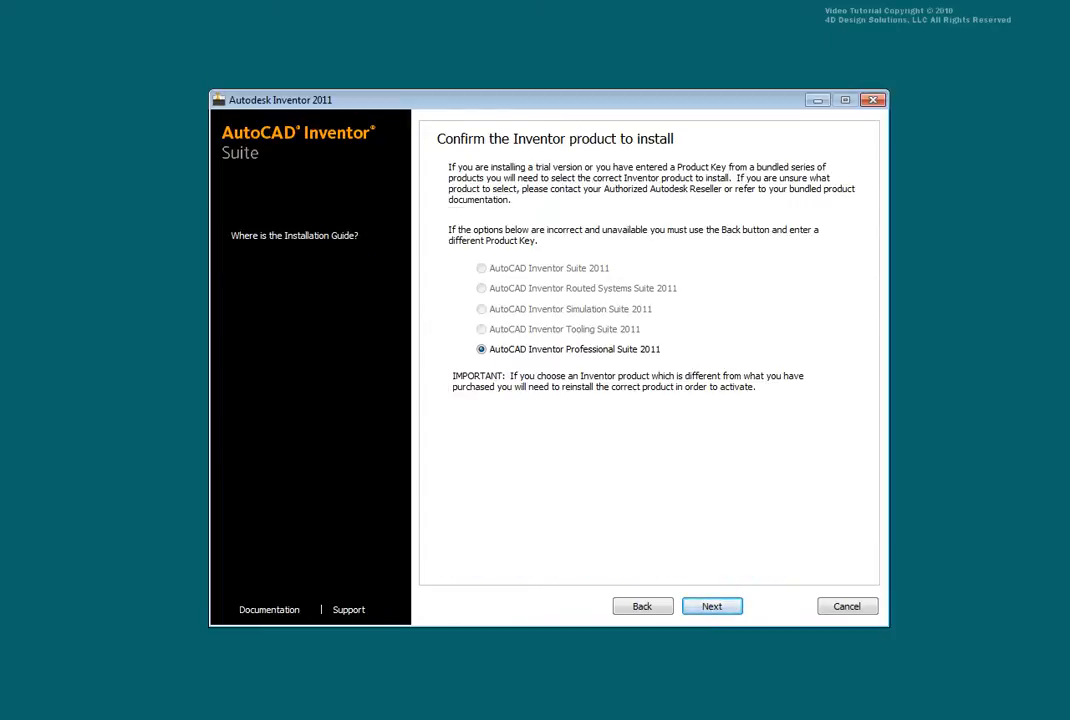
{"action": "left_click", "coordinate": [712, 606]}
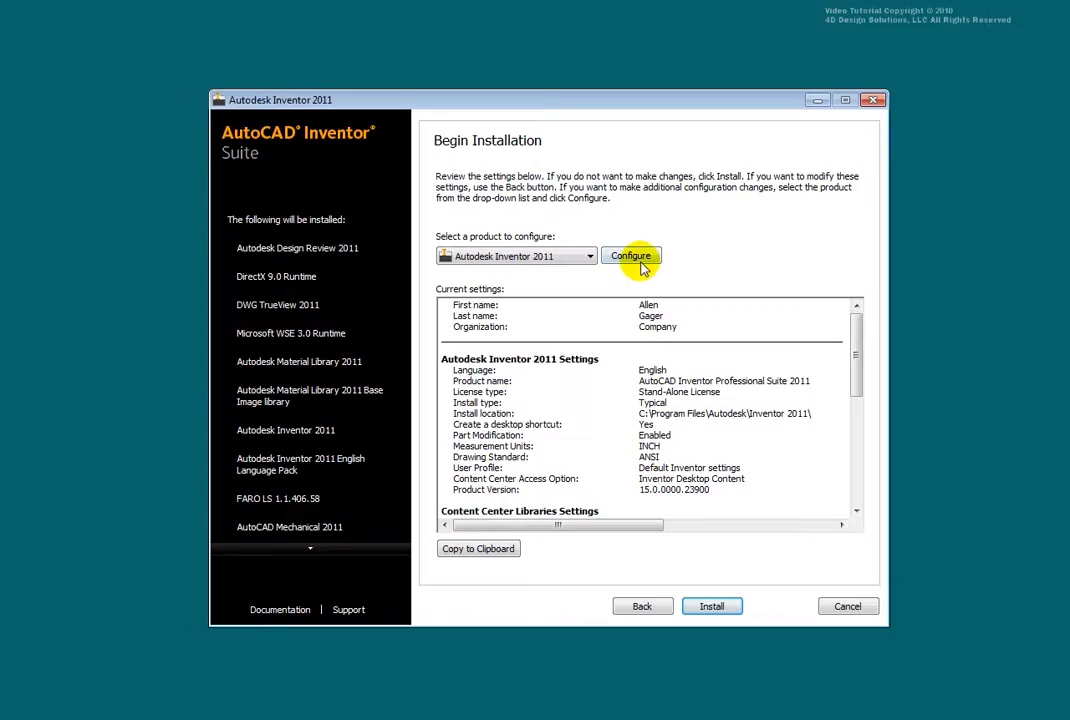
Configure Inventor 2011 with a stand-alone license and Millimeters default units.
{"action": "left_click", "coordinate": [630, 256]}
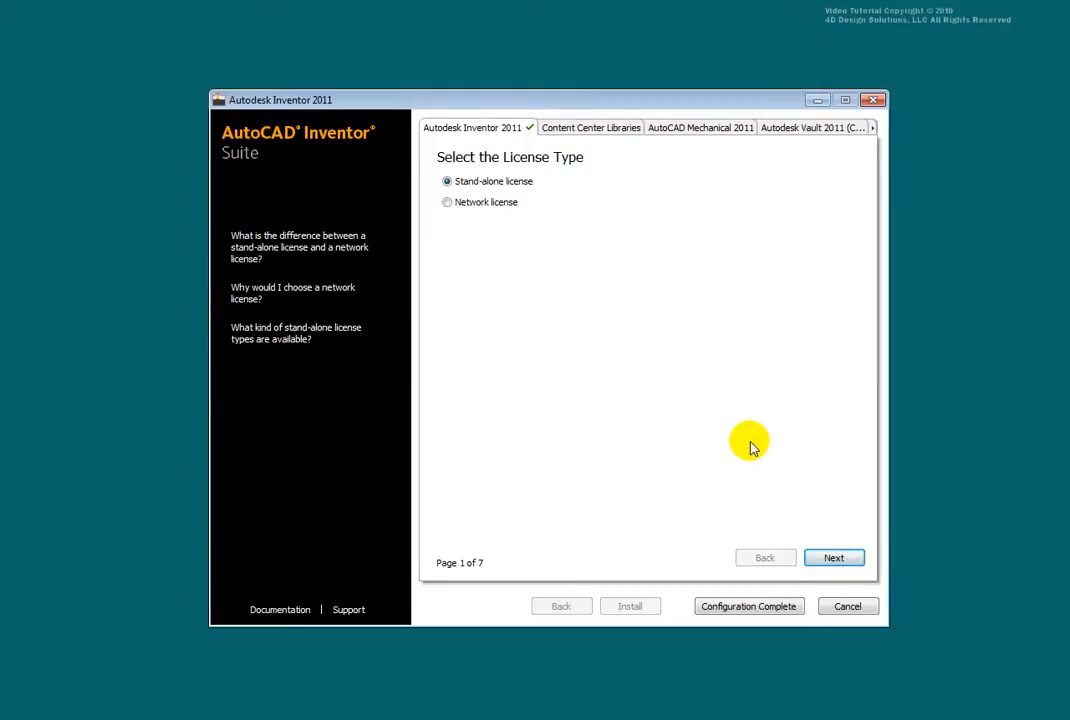
{"action": "mouse_move", "coordinate": [832, 557]}
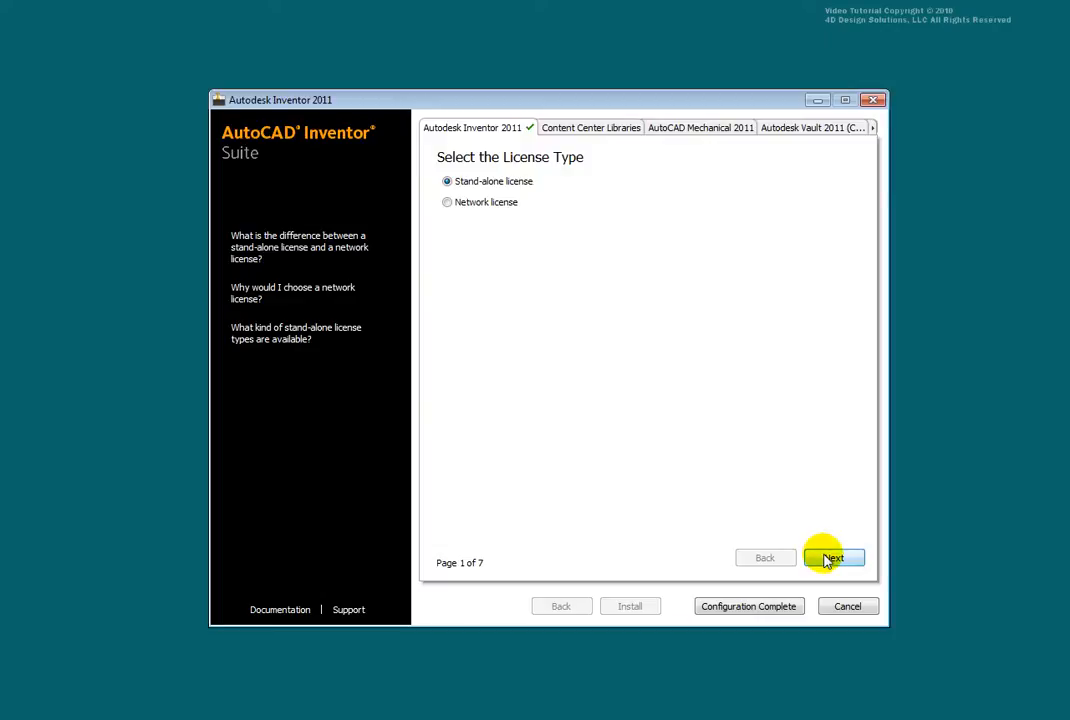
{"action": "left_click", "coordinate": [833, 557]}
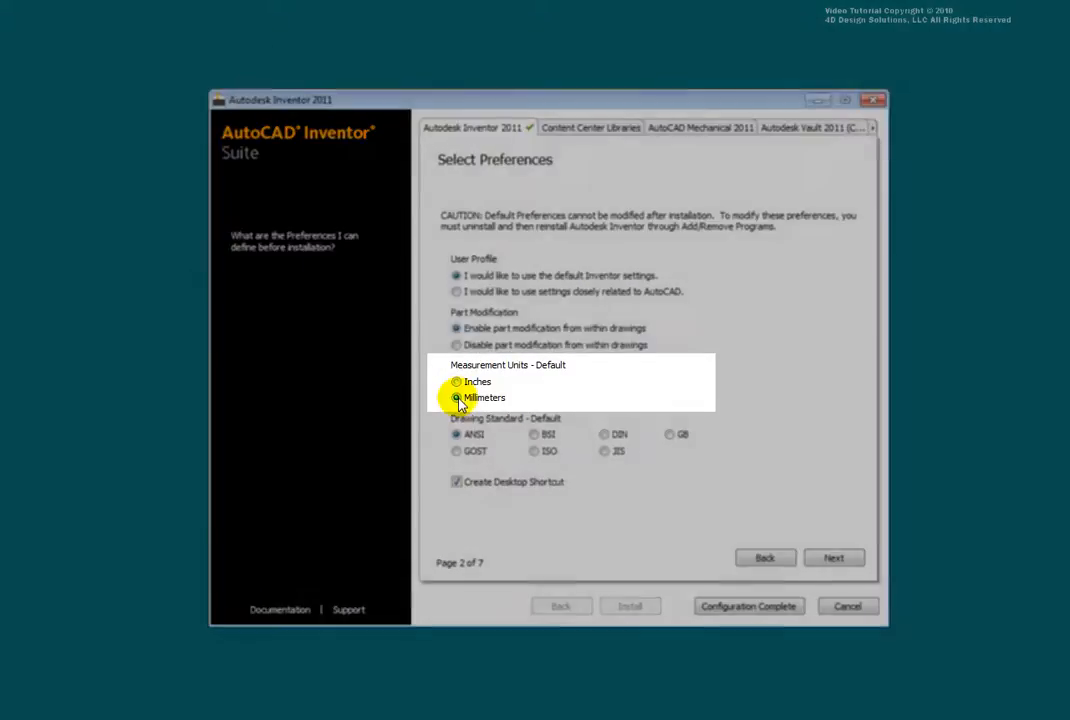
{"action": "left_click", "coordinate": [456, 397]}
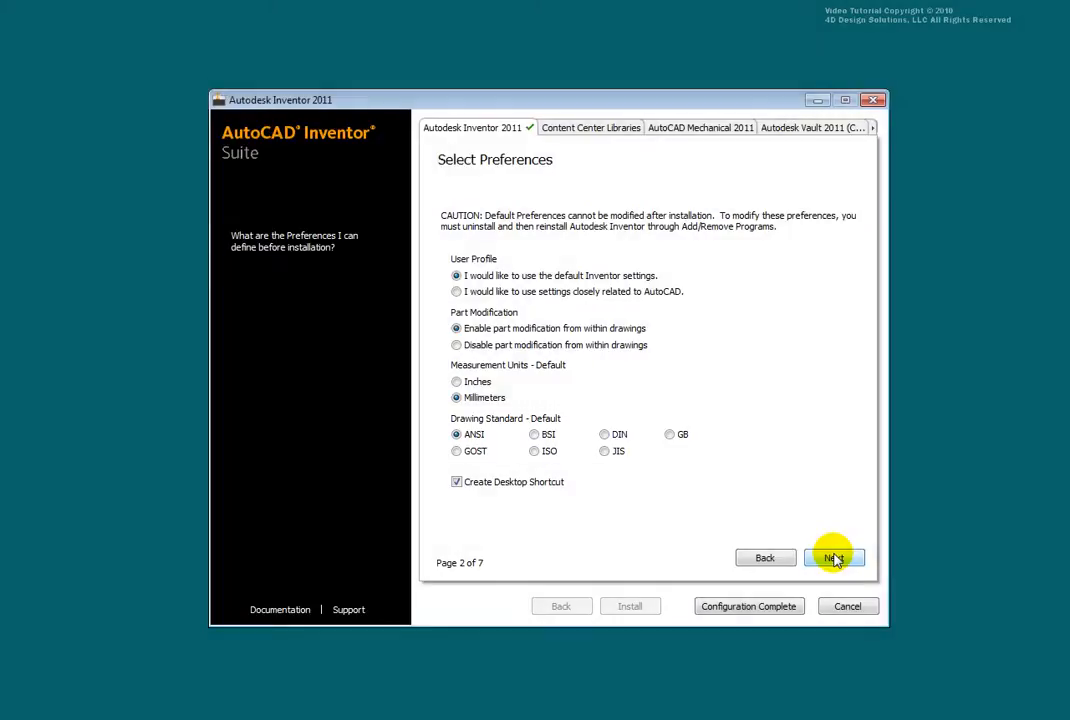
{"action": "left_click", "coordinate": [834, 558]}
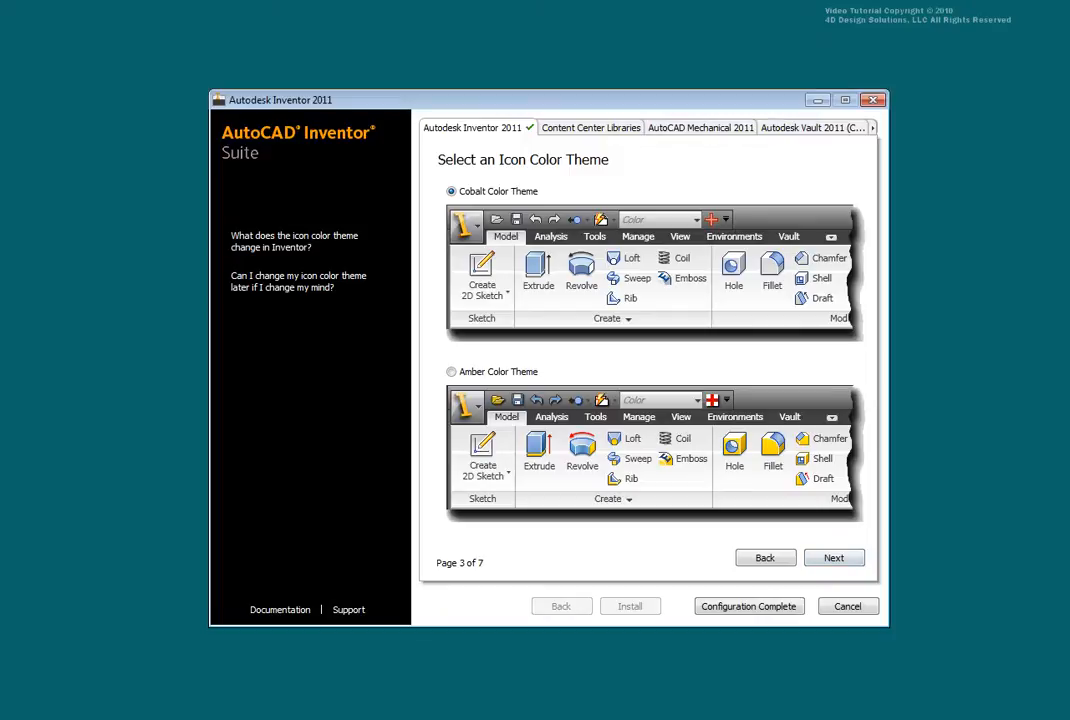
Keep the Cobalt icon theme and local Inventor Desktop Content instead of Vault Server.
{"action": "left_click", "coordinate": [833, 557]}
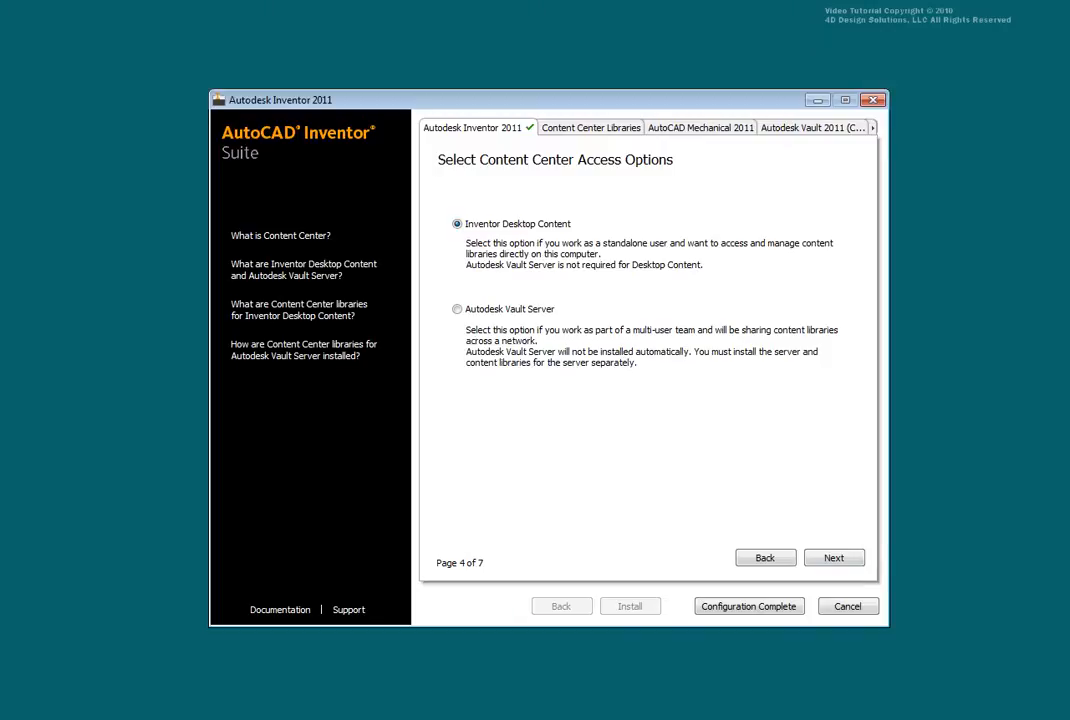
{"action": "left_click", "coordinate": [456, 309]}
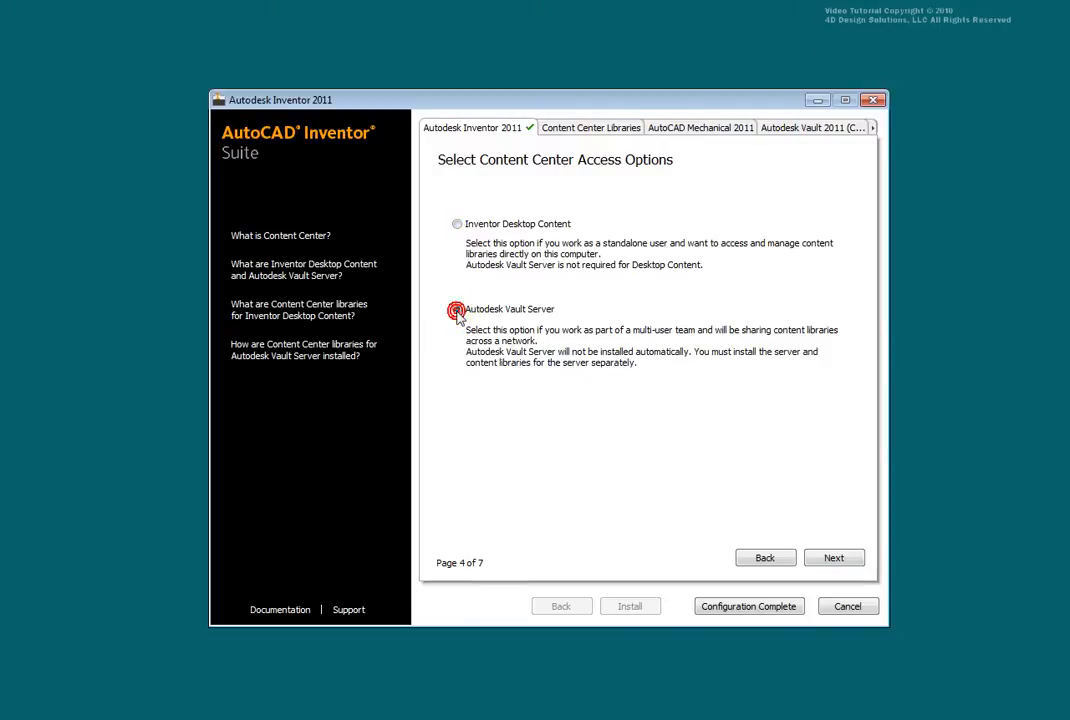
{"action": "left_click", "coordinate": [454, 308]}
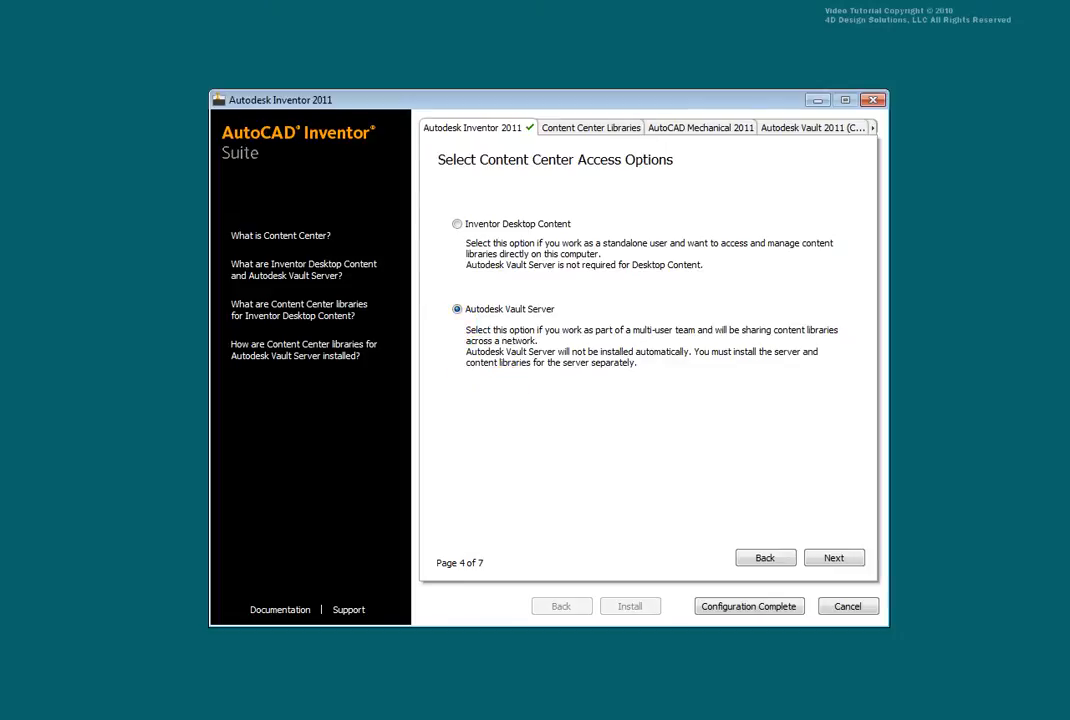
{"action": "left_click", "coordinate": [456, 223]}
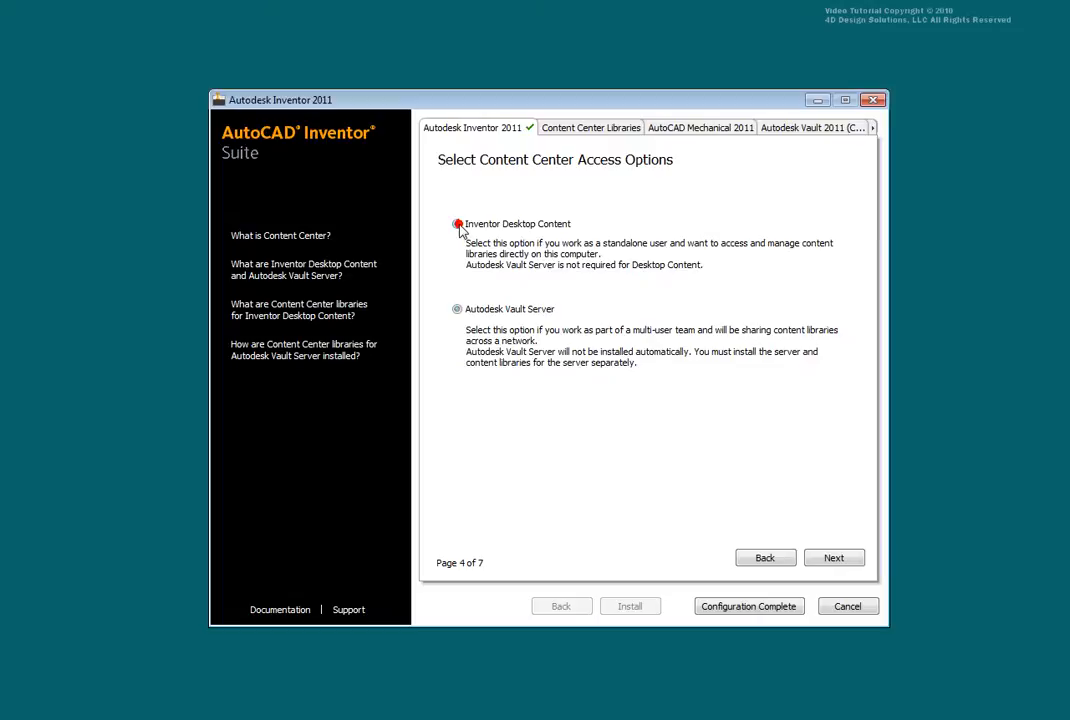
{"action": "left_click", "coordinate": [834, 557]}
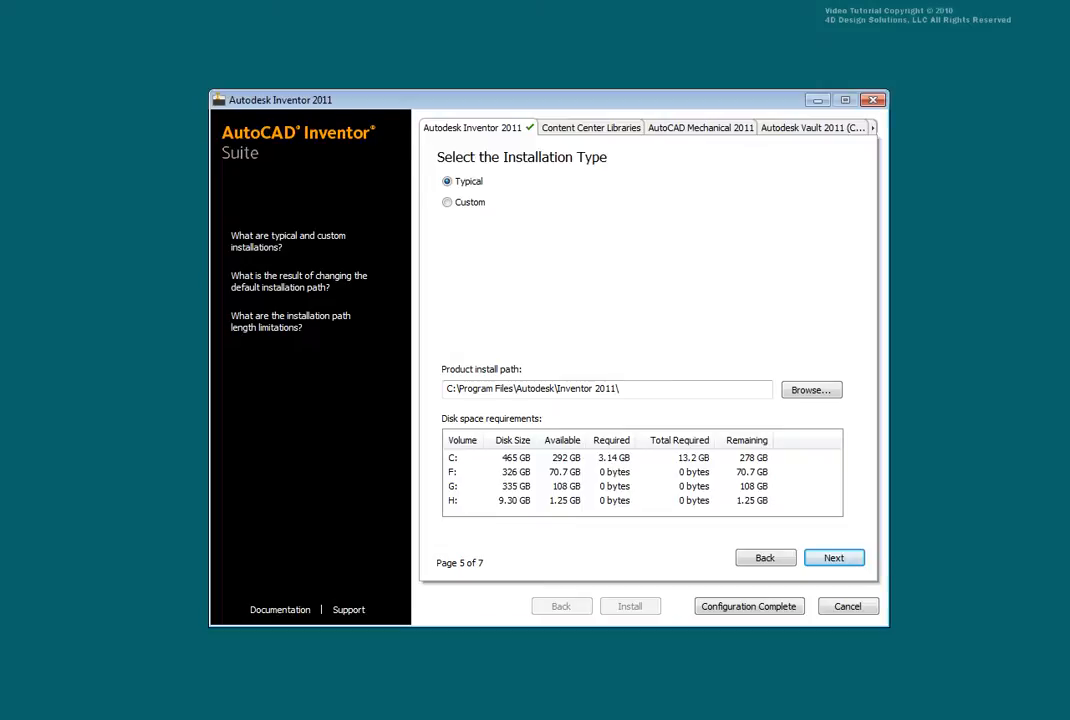
Use a Typical install into the existing Inventor 2011 folder, without a service pack.
{"action": "left_click", "coordinate": [833, 557]}
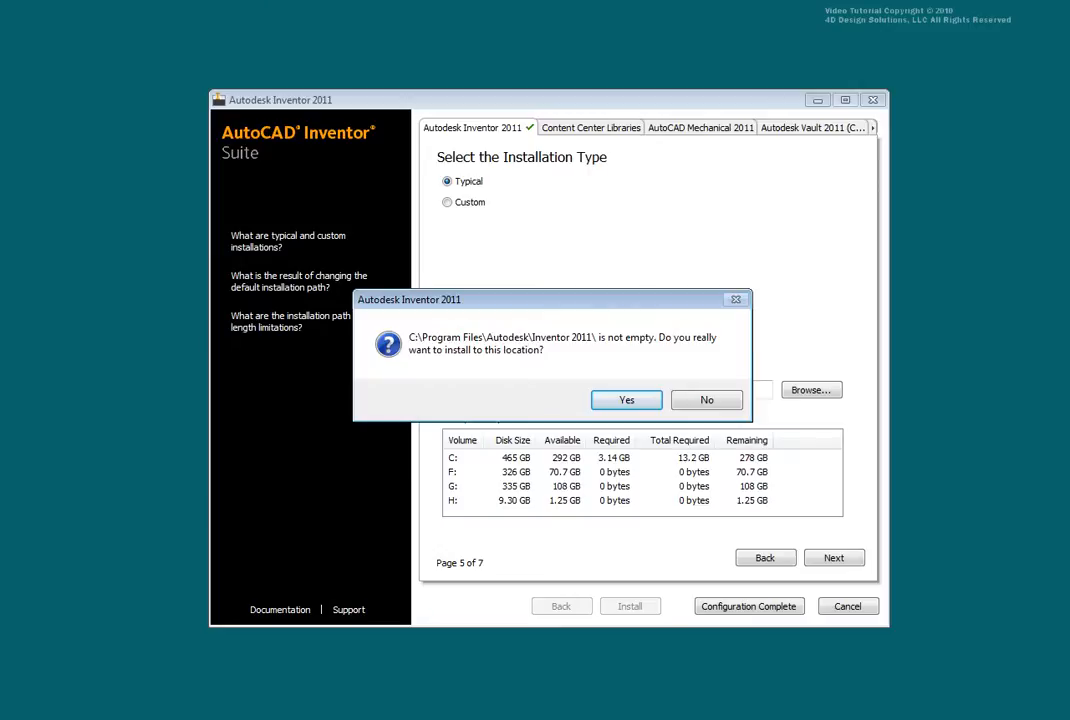
{"action": "left_click", "coordinate": [626, 399]}
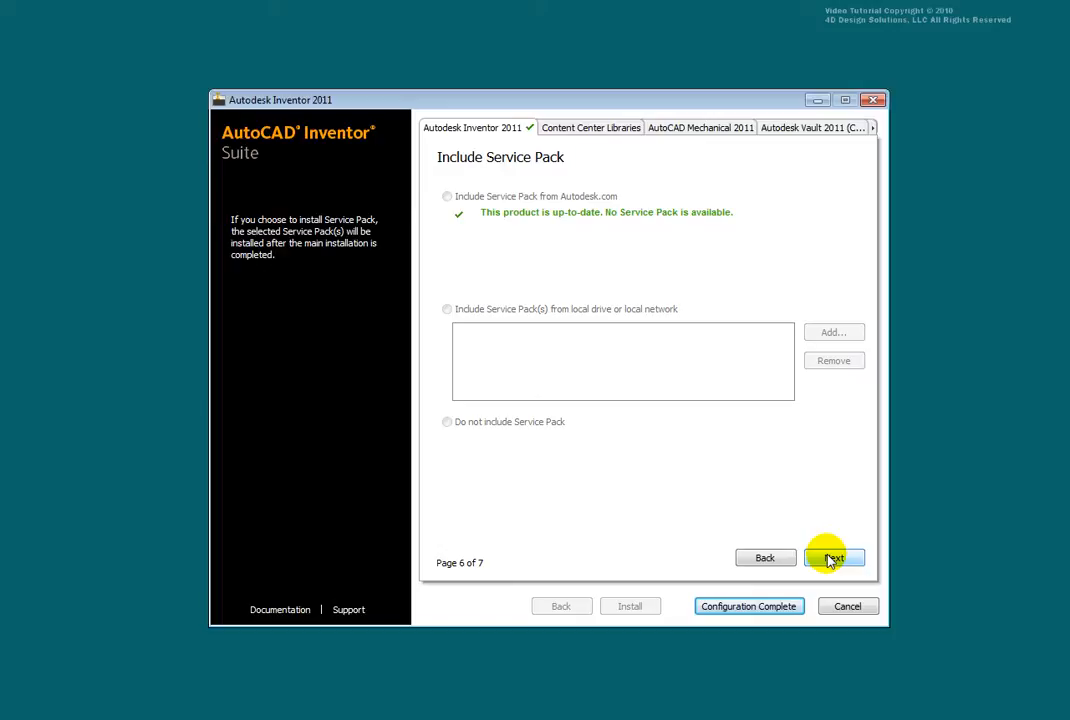
{"action": "left_click", "coordinate": [834, 557]}
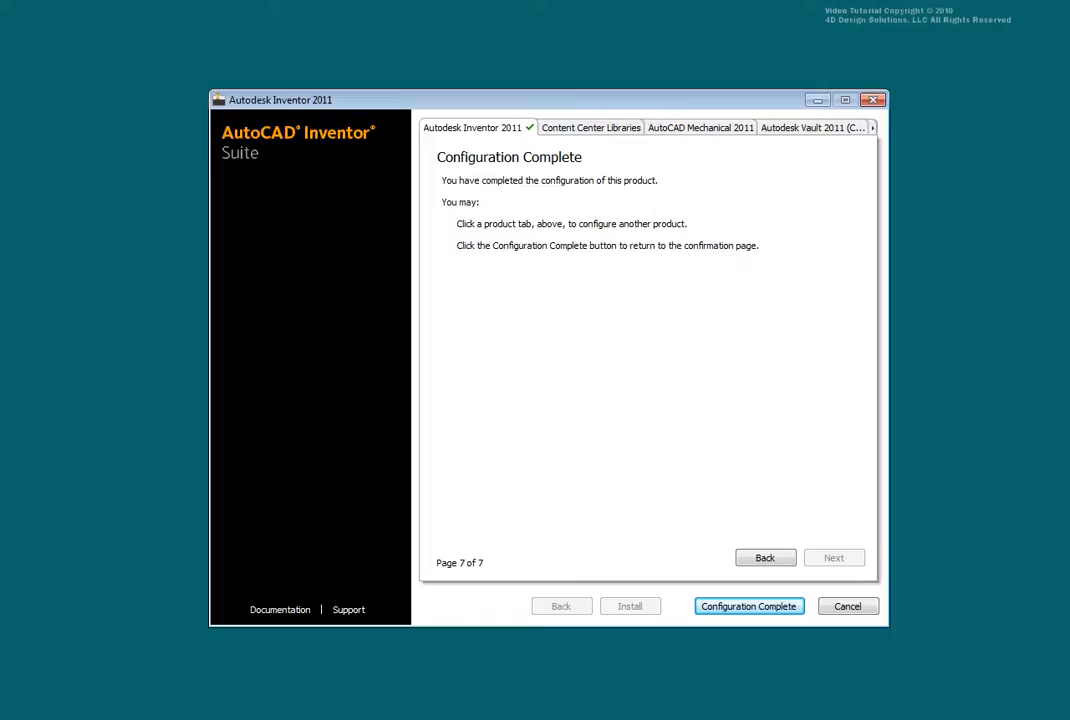
Add Other Standard Content to the Content Center libraries in the existing folder.
{"action": "left_click", "coordinate": [593, 127]}
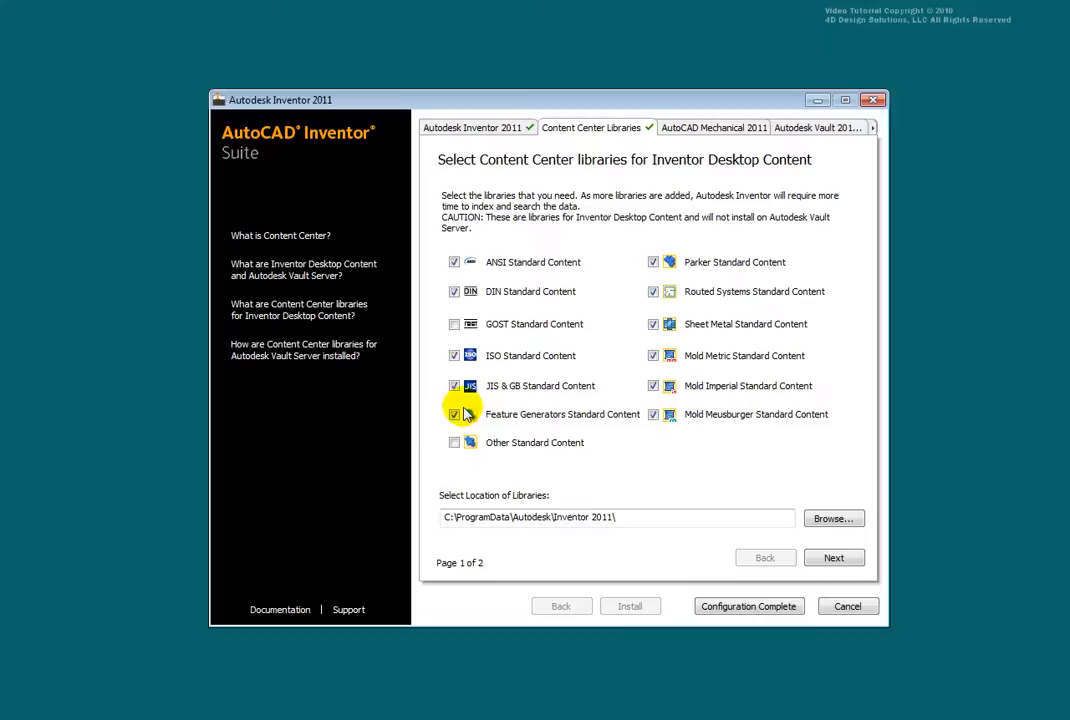
{"action": "left_click", "coordinate": [454, 442]}
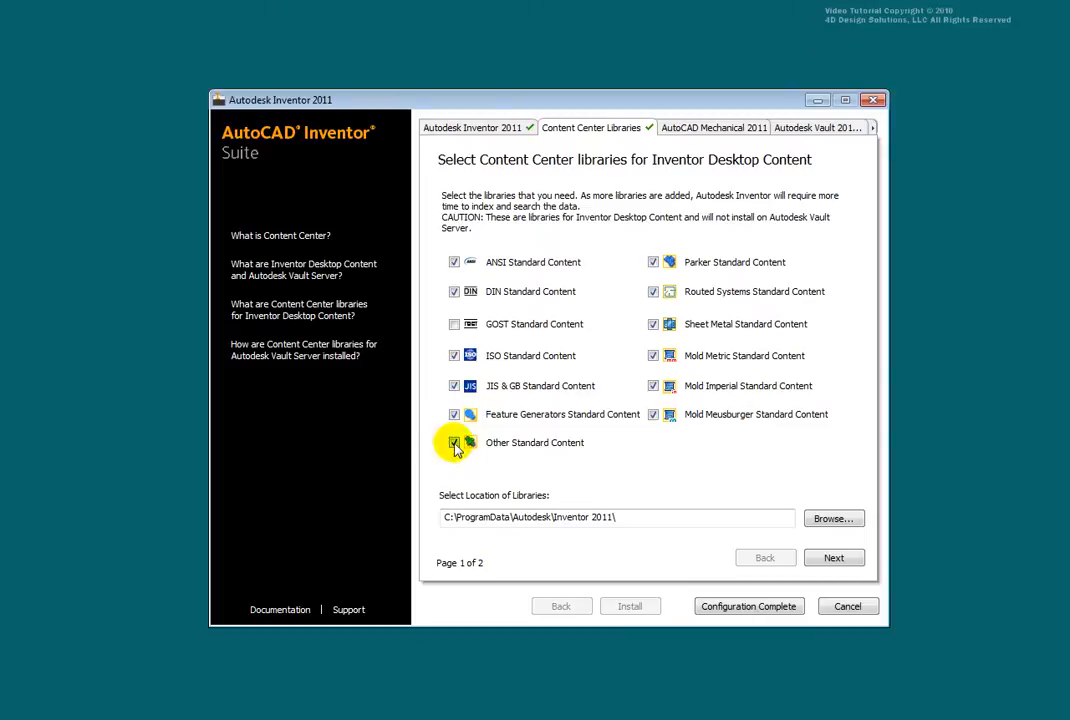
{"action": "mouse_move", "coordinate": [478, 455]}
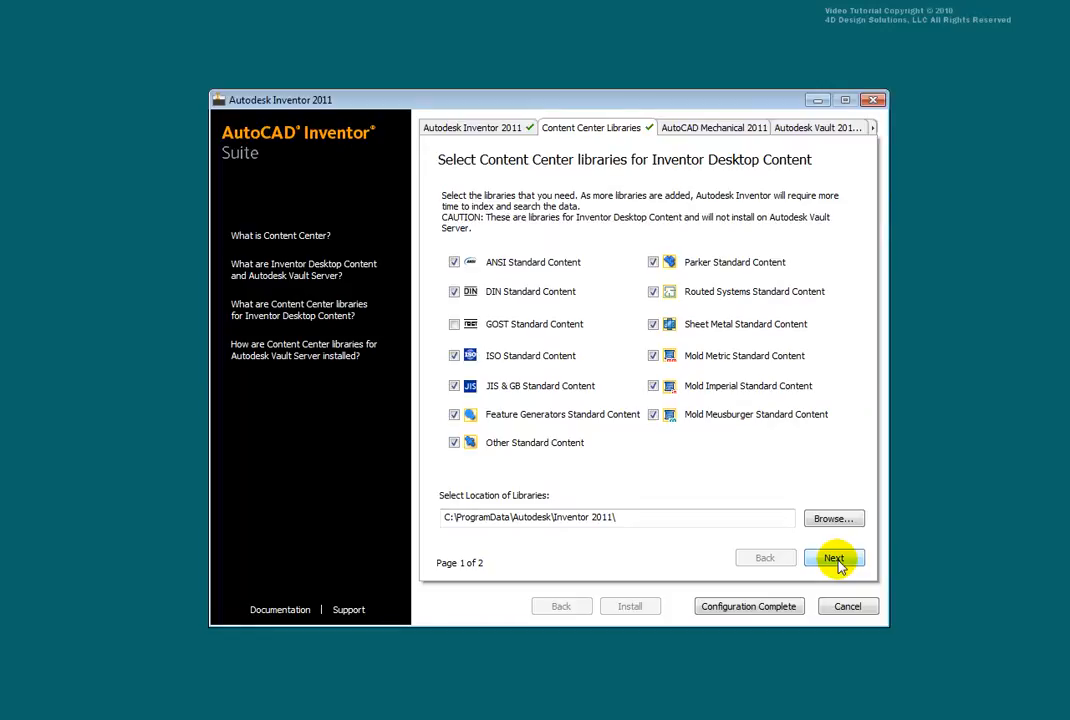
{"action": "left_click", "coordinate": [834, 557]}
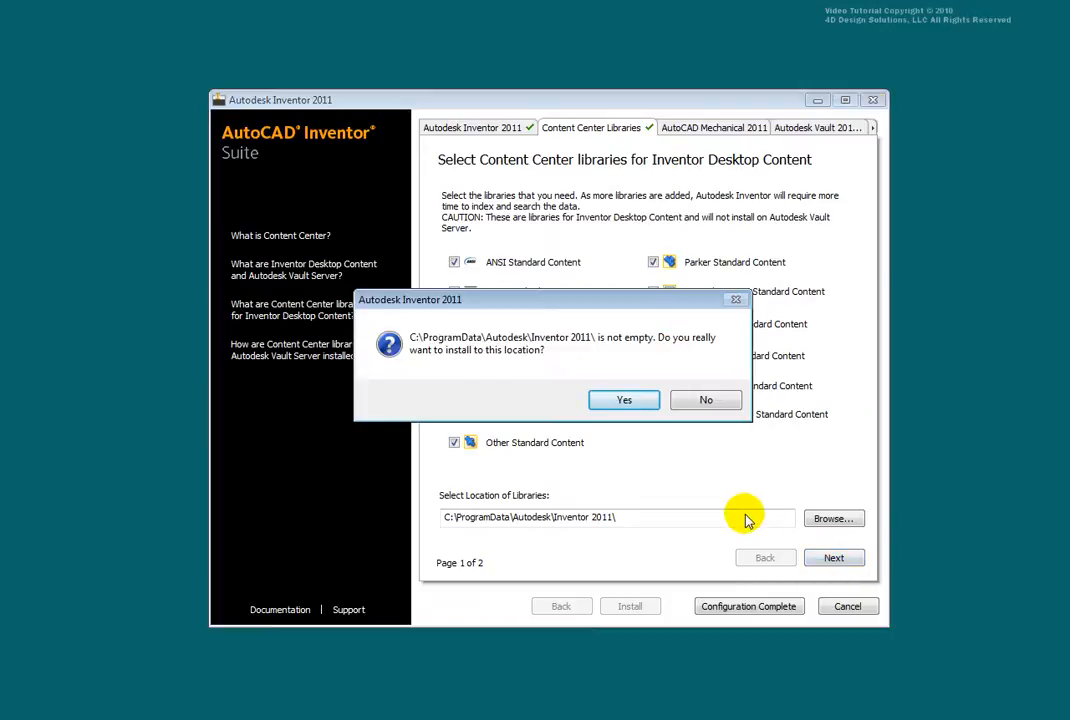
{"action": "mouse_move", "coordinate": [623, 400]}
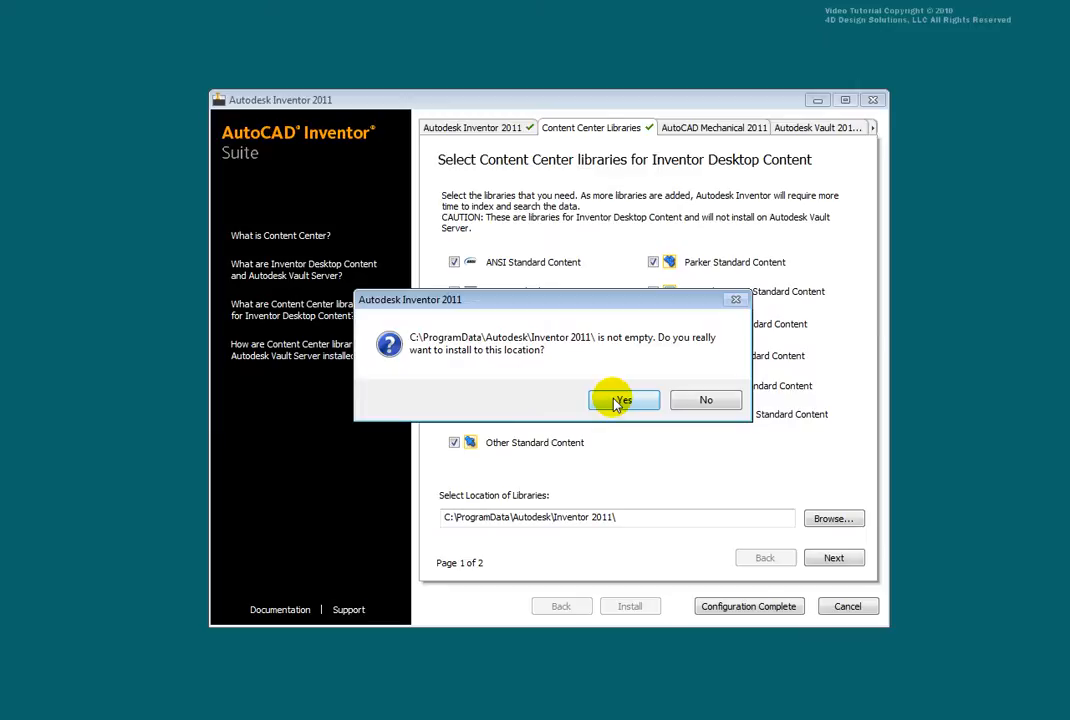
{"action": "left_click", "coordinate": [623, 400]}
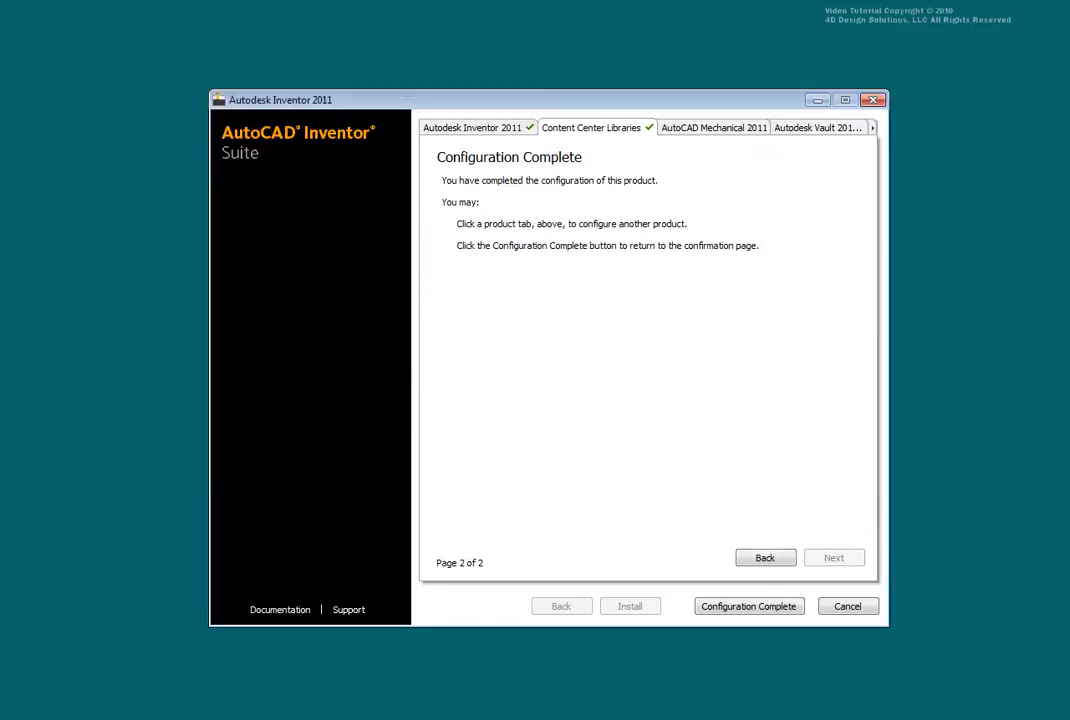
Keep AutoCAD Mechanical 2011 defaults: Inventor Link, library location, standard content, stand-alone license.
{"action": "left_click", "coordinate": [713, 127]}
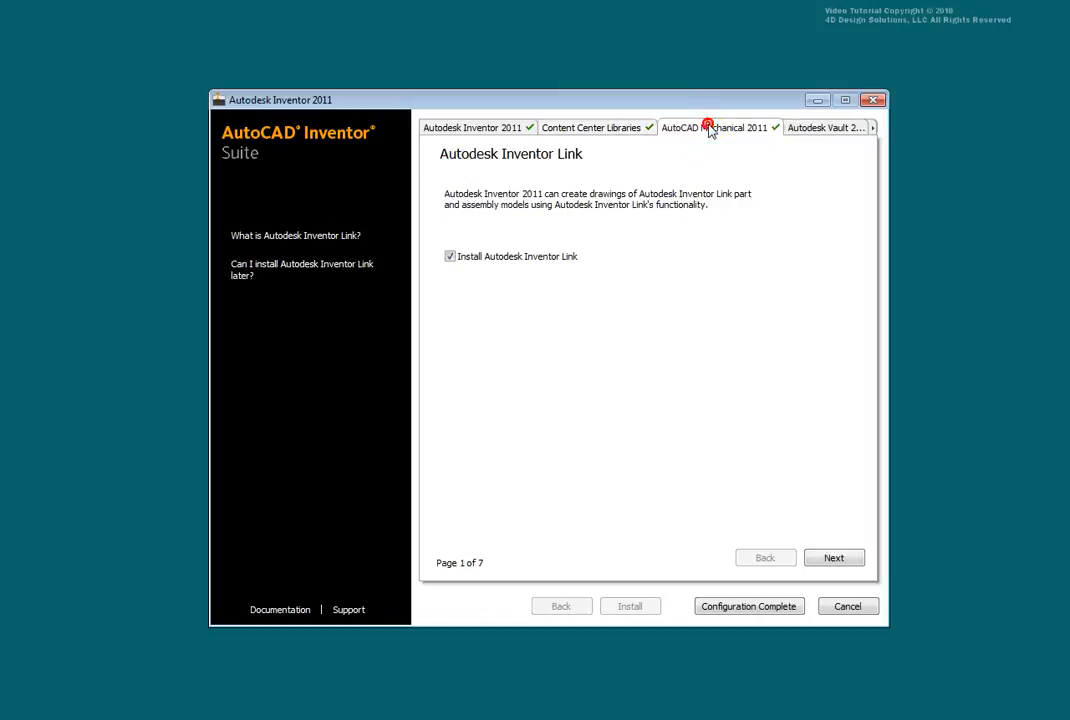
{"action": "mouse_move", "coordinate": [565, 258]}
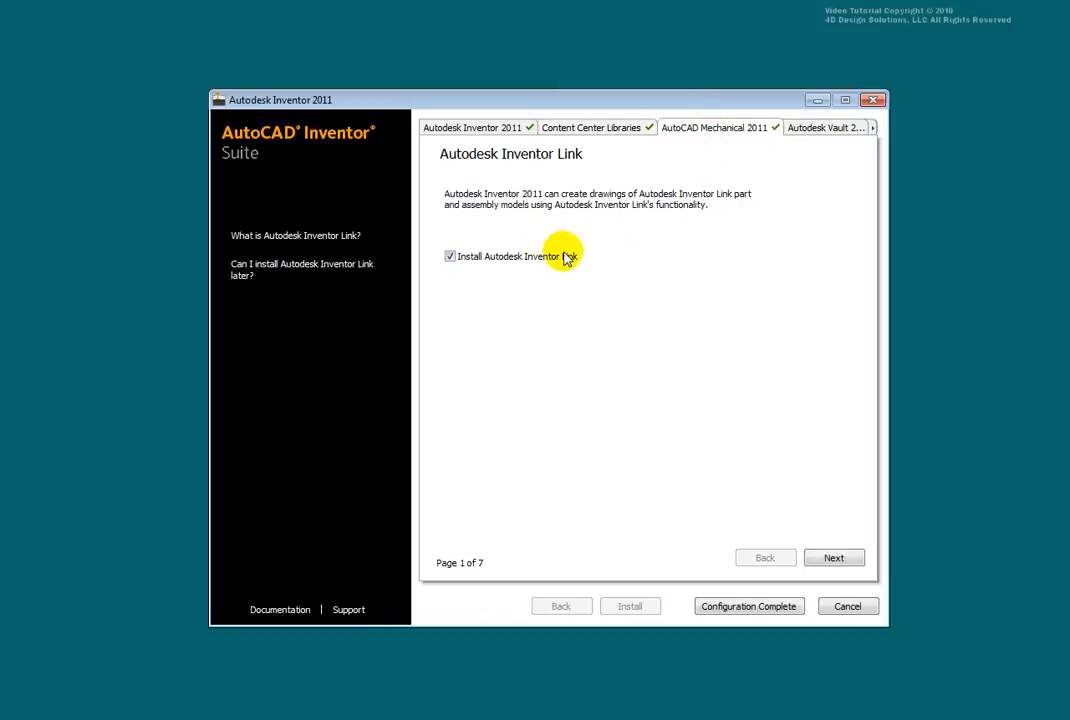
{"action": "mouse_move", "coordinate": [459, 273]}
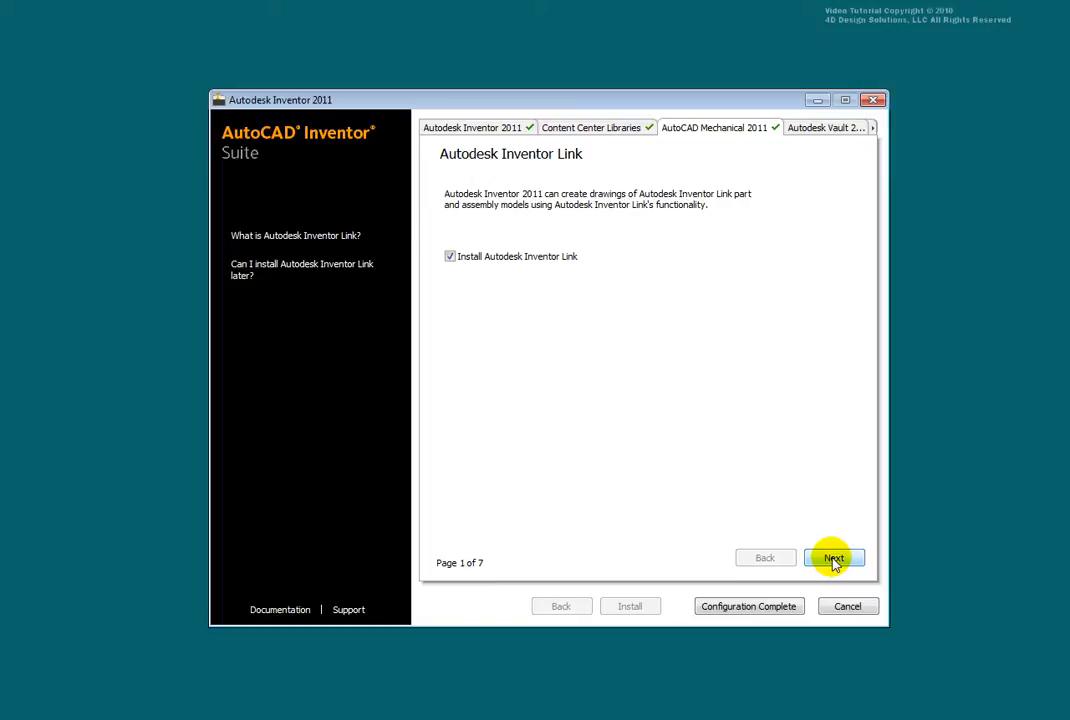
{"action": "left_click", "coordinate": [834, 557]}
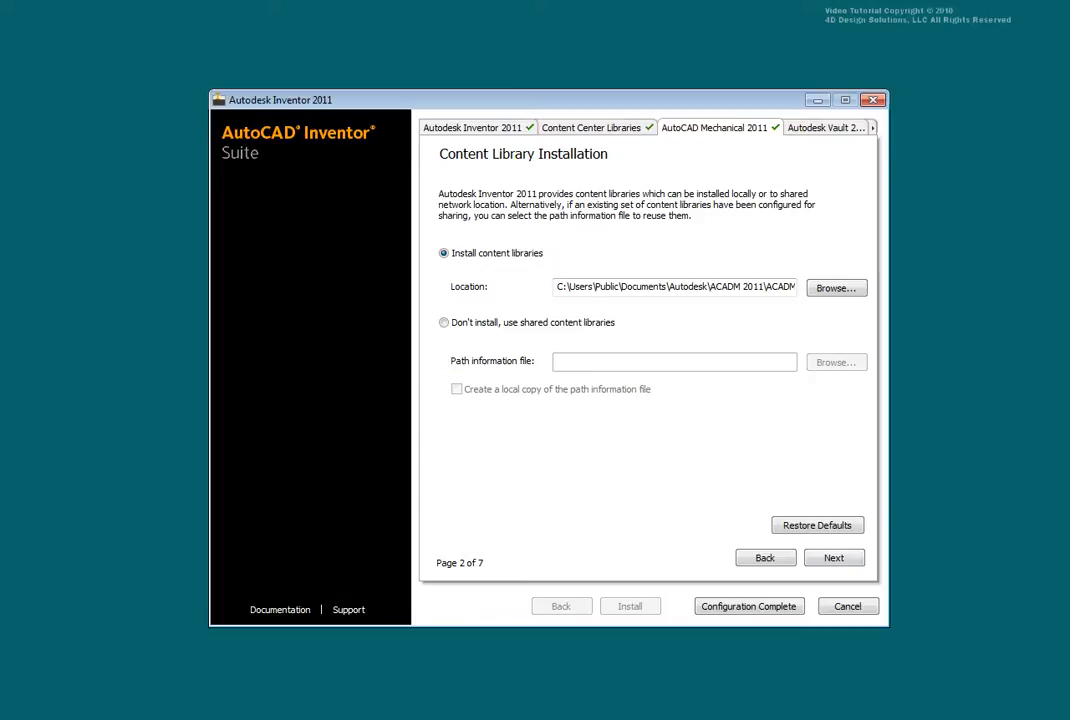
{"action": "left_click", "coordinate": [834, 557]}
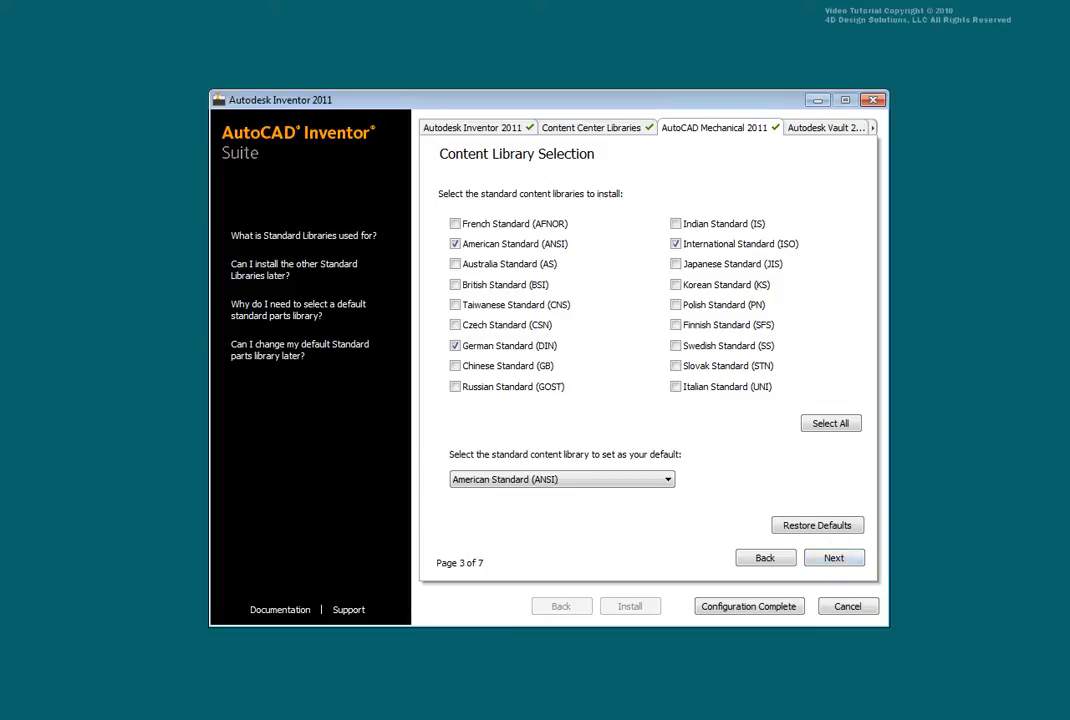
{"action": "left_click", "coordinate": [834, 558]}
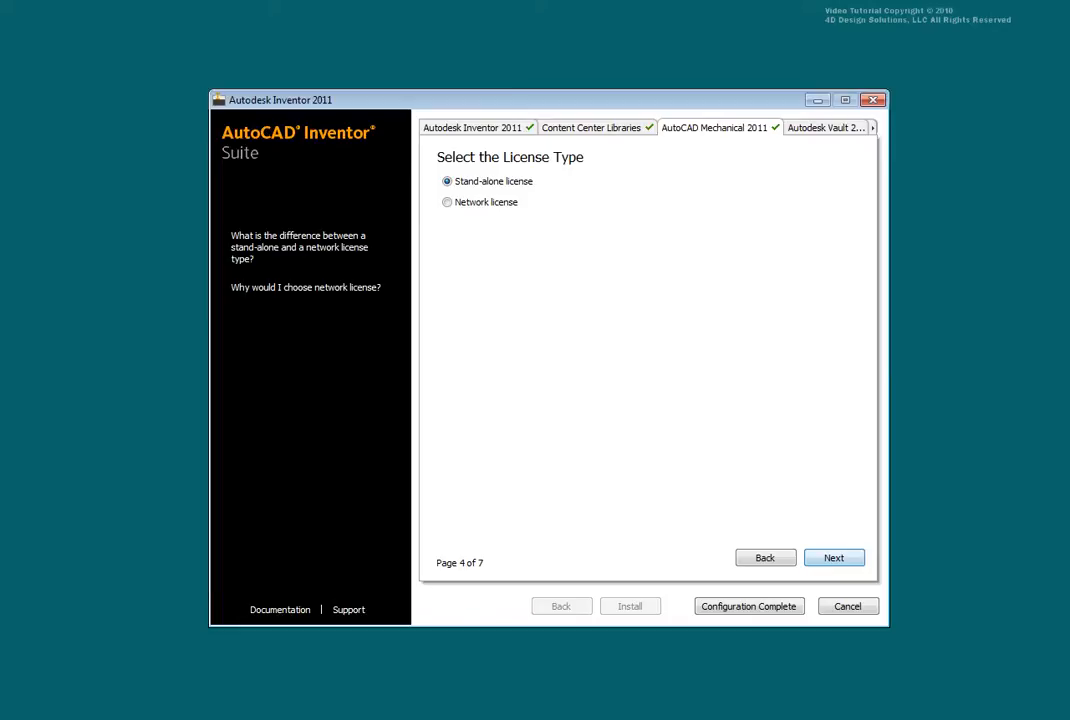
{"action": "left_click", "coordinate": [834, 557]}
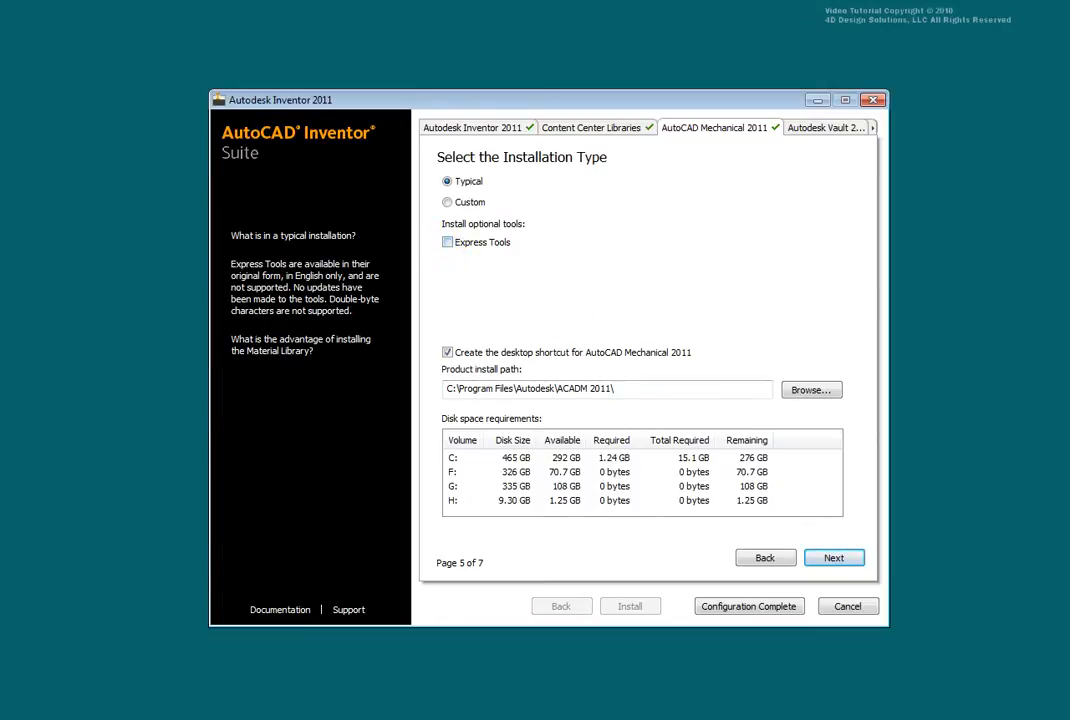
Add Express Tools to the Typical install and confirm the existing ACADM 2011 folder.
{"action": "left_click", "coordinate": [447, 242]}
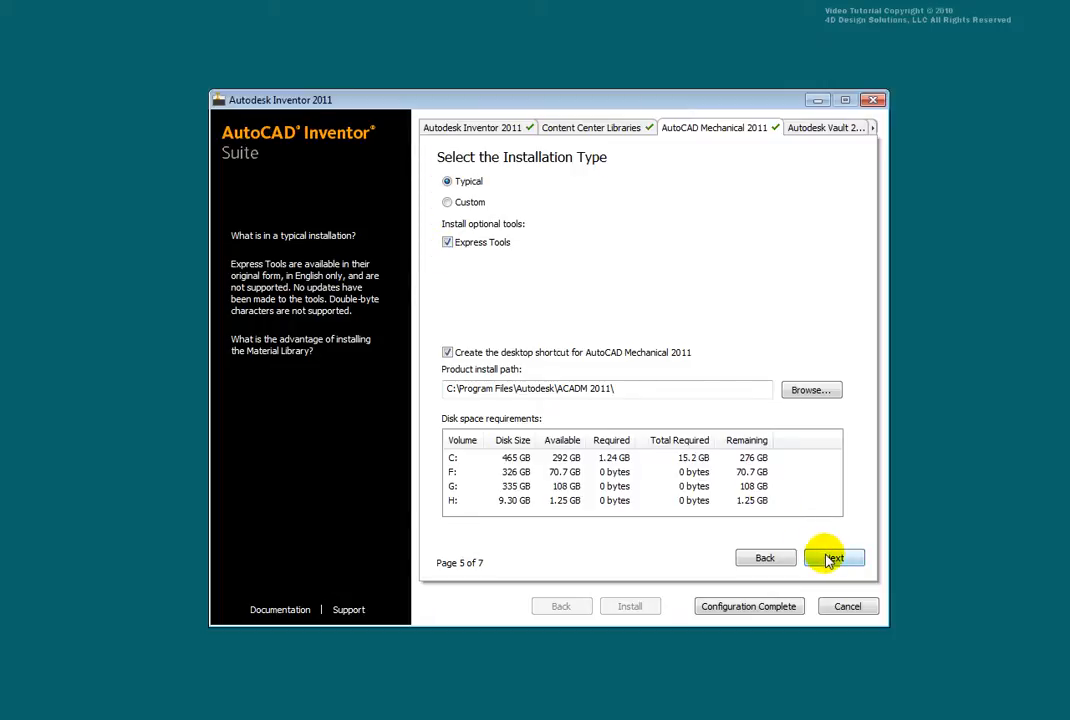
{"action": "left_click", "coordinate": [834, 557]}
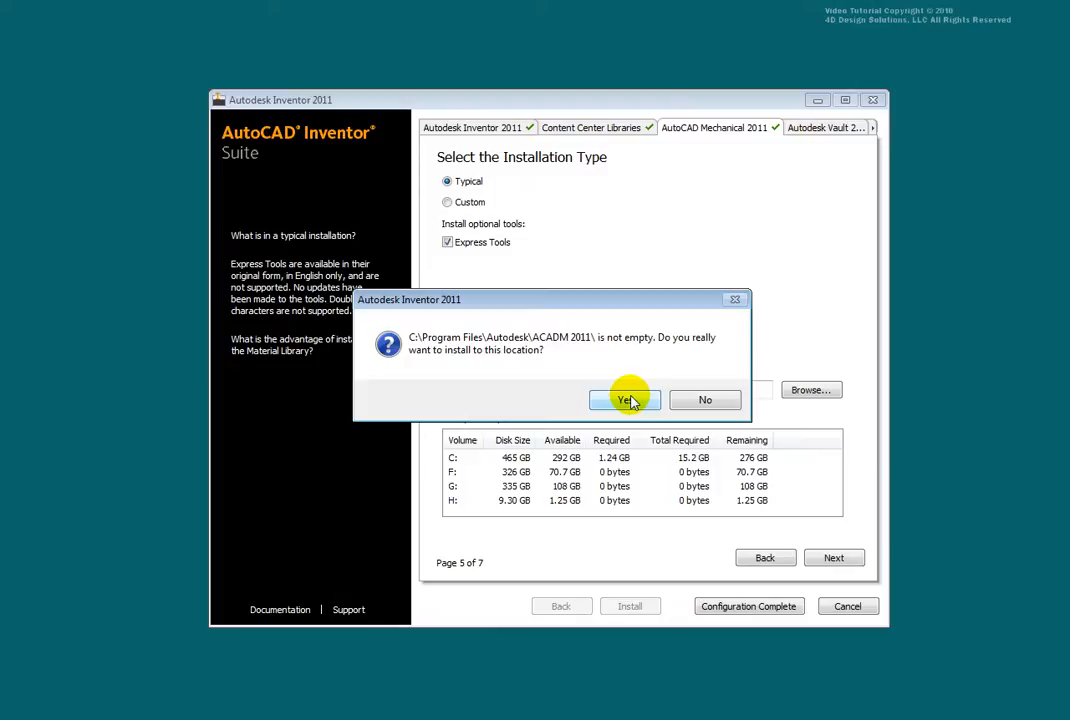
{"action": "left_click", "coordinate": [623, 400]}
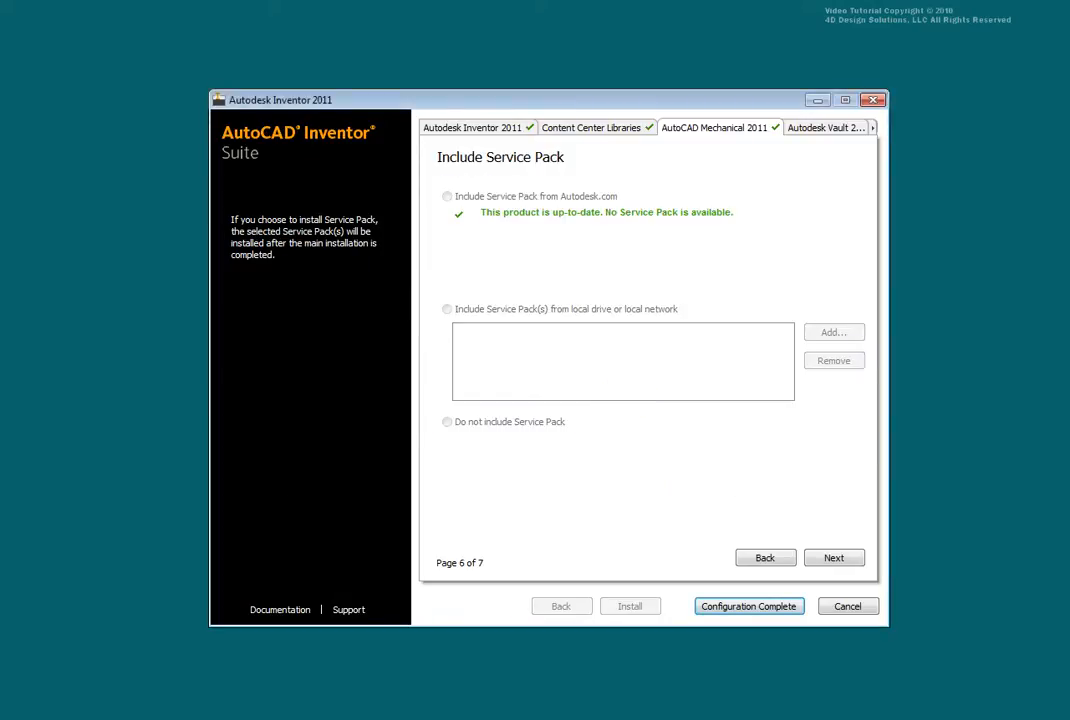
{"action": "mouse_move", "coordinate": [635, 410]}
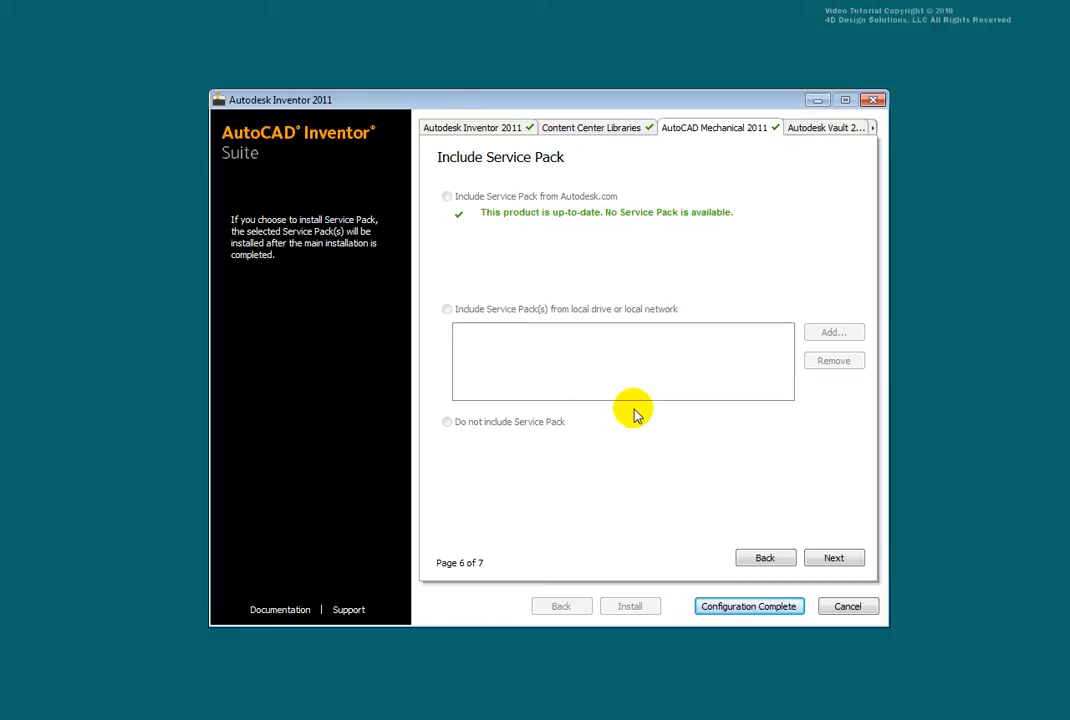
{"action": "mouse_move", "coordinate": [643, 424]}
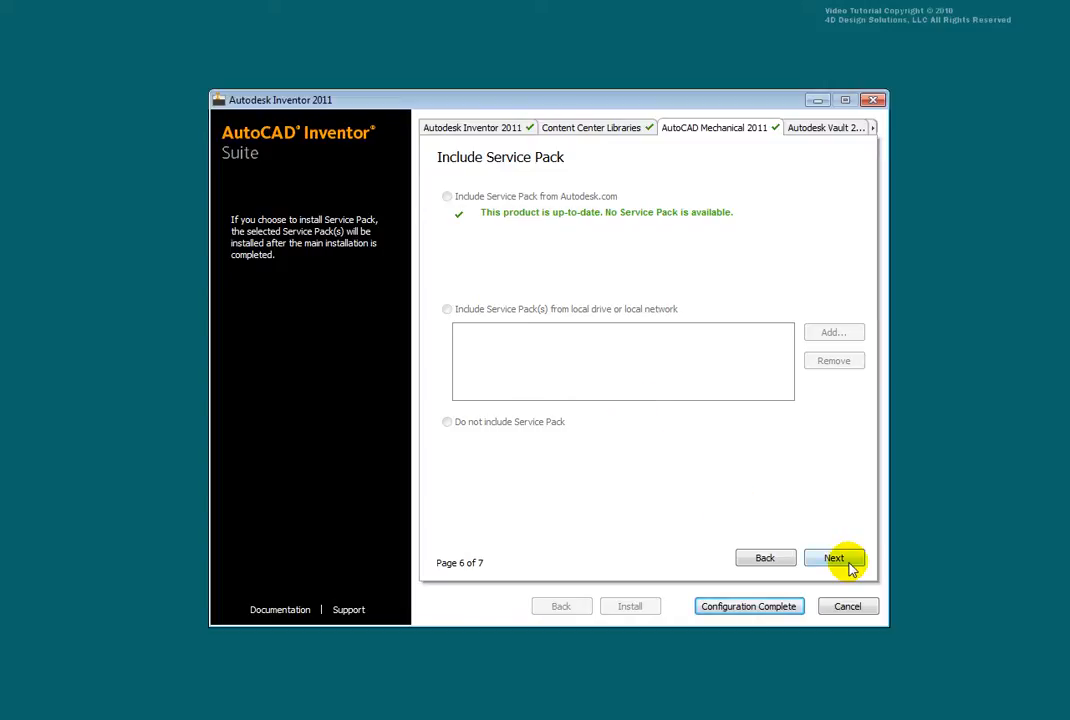
Skip the service pack so AutoCAD Mechanical 2011 reaches Configuration Complete.
{"action": "left_click", "coordinate": [836, 557]}
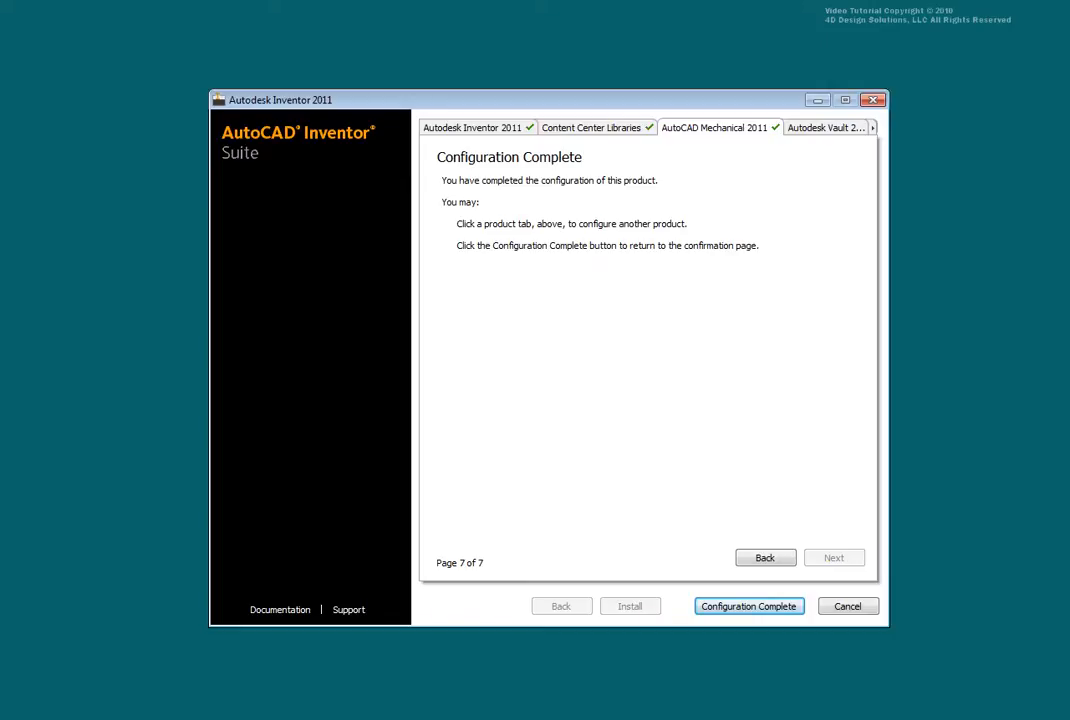
{"action": "mouse_move", "coordinate": [808, 328]}
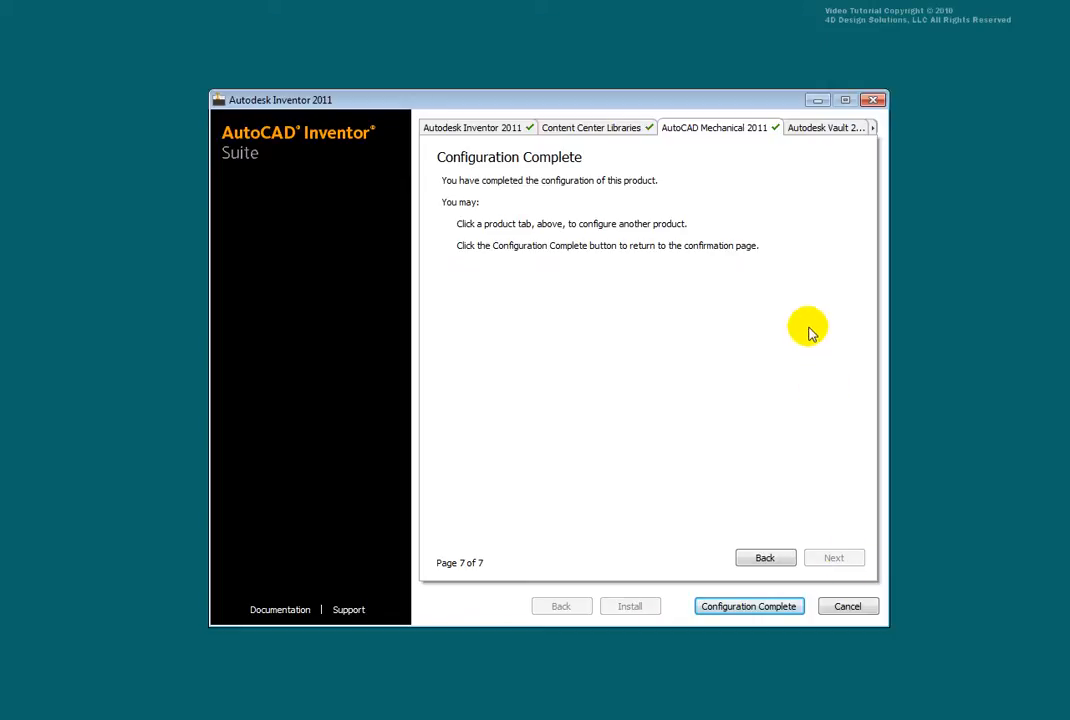
Accept the typical Vault 2011 Client installation and the default Design Review 2011 location.
{"action": "left_click", "coordinate": [830, 127]}
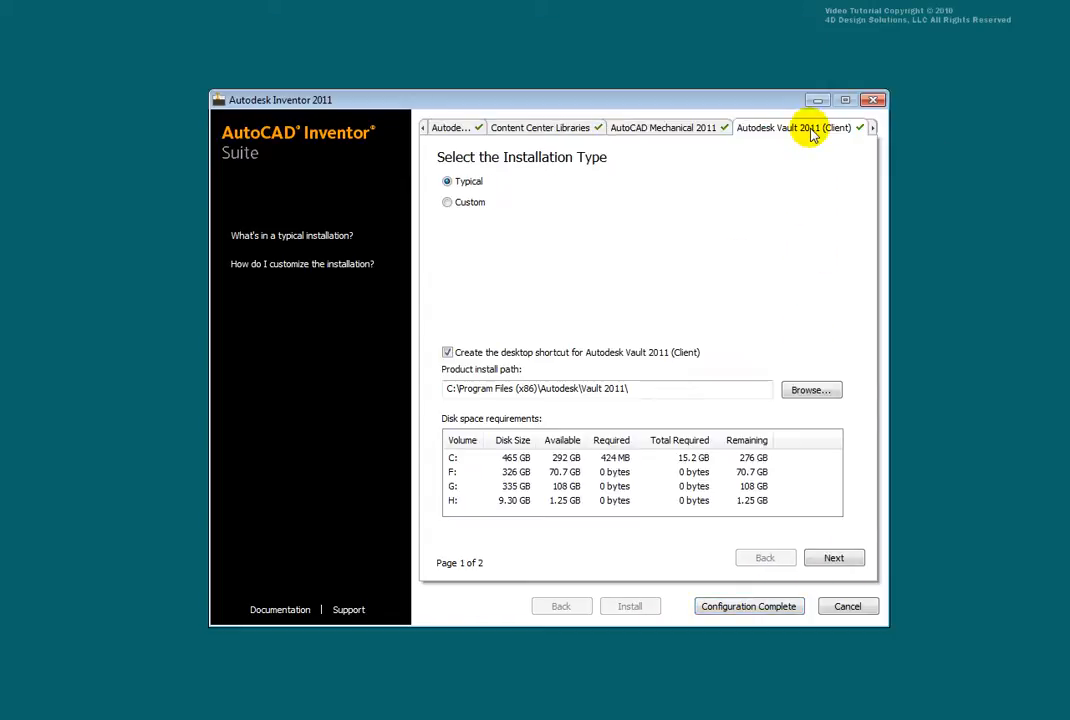
{"action": "mouse_move", "coordinate": [813, 135]}
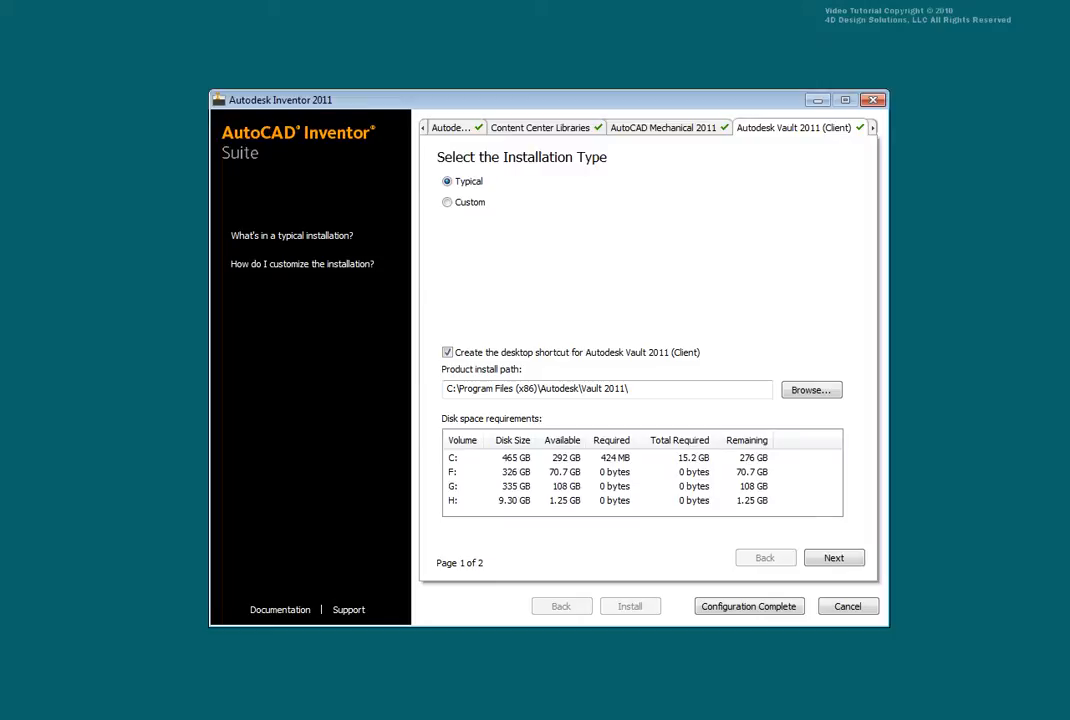
{"action": "left_click", "coordinate": [834, 557]}
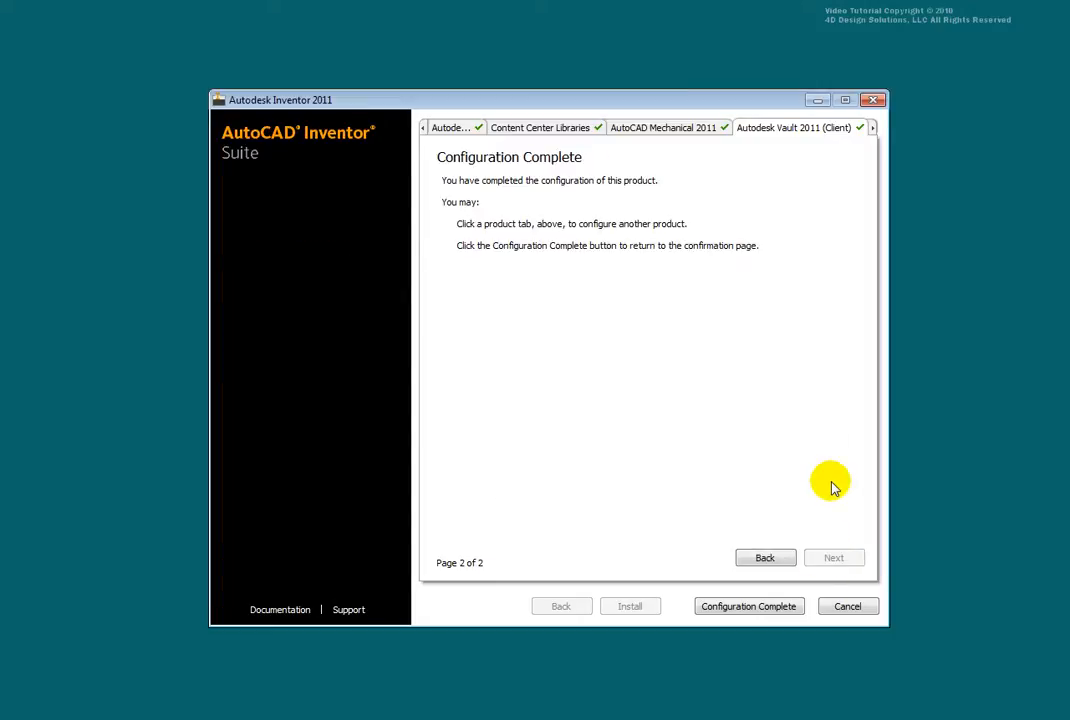
{"action": "mouse_move", "coordinate": [850, 155]}
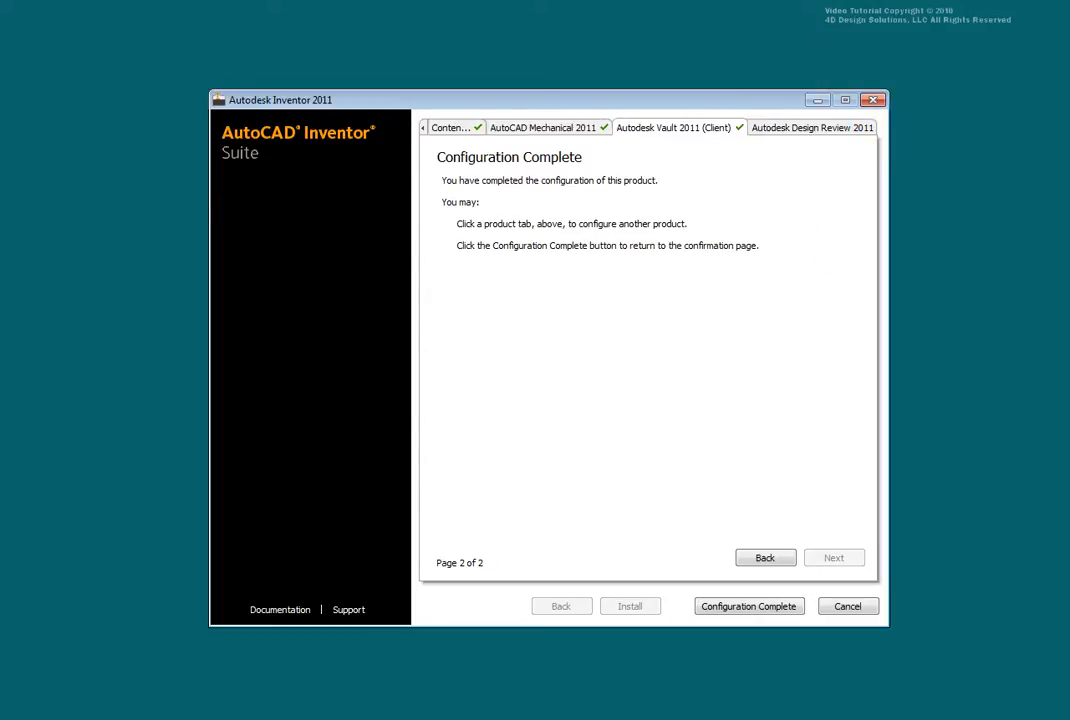
{"action": "mouse_move", "coordinate": [807, 128]}
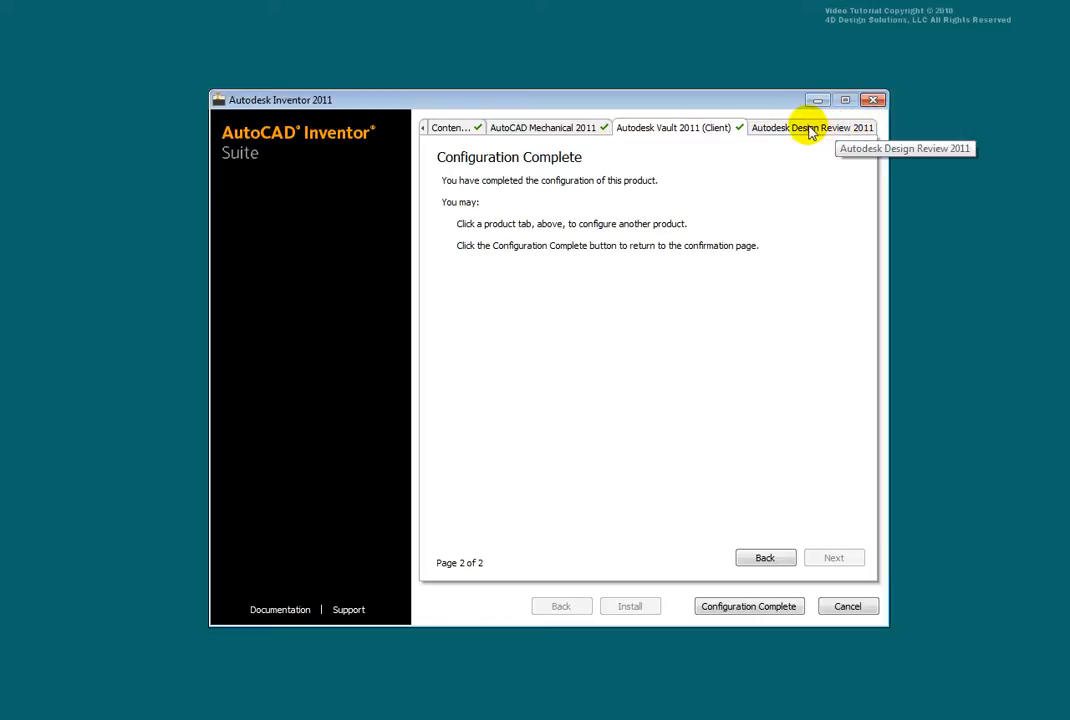
{"action": "mouse_move", "coordinate": [810, 131]}
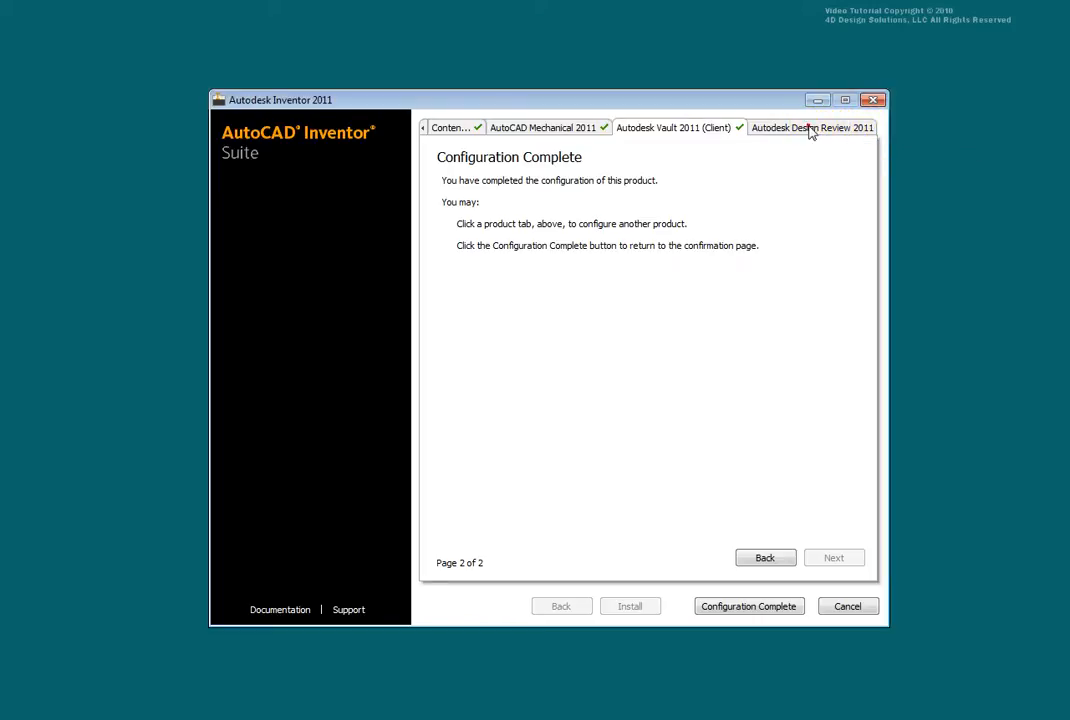
{"action": "left_click", "coordinate": [811, 127]}
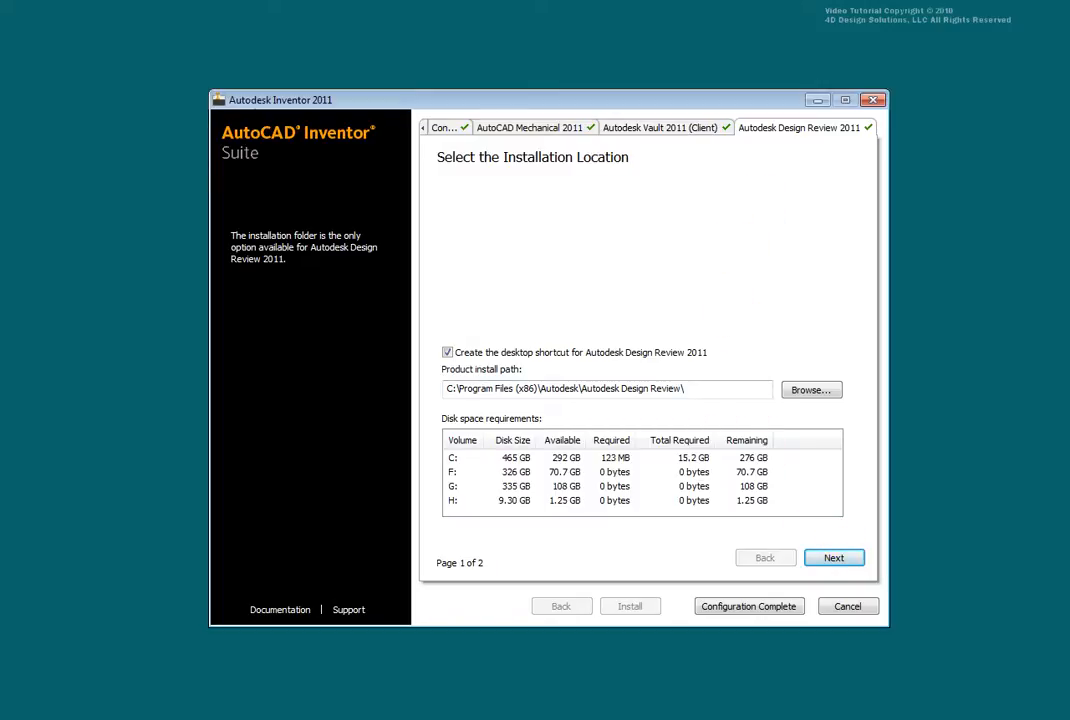
{"action": "left_click", "coordinate": [834, 557]}
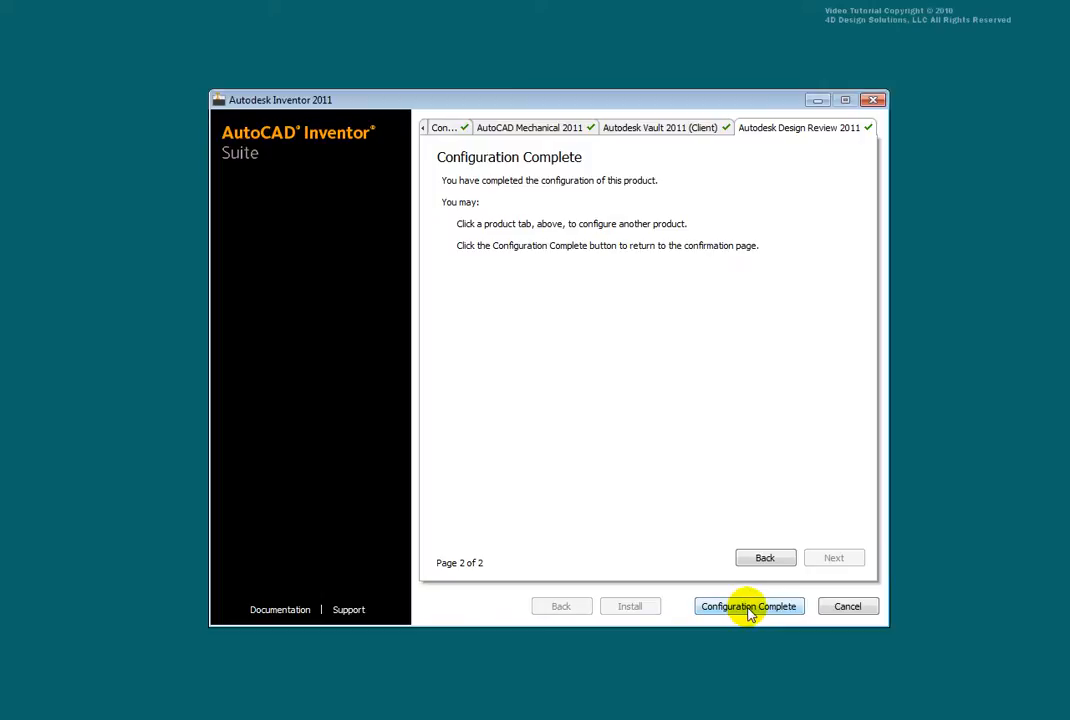
{"action": "mouse_move", "coordinate": [742, 618]}
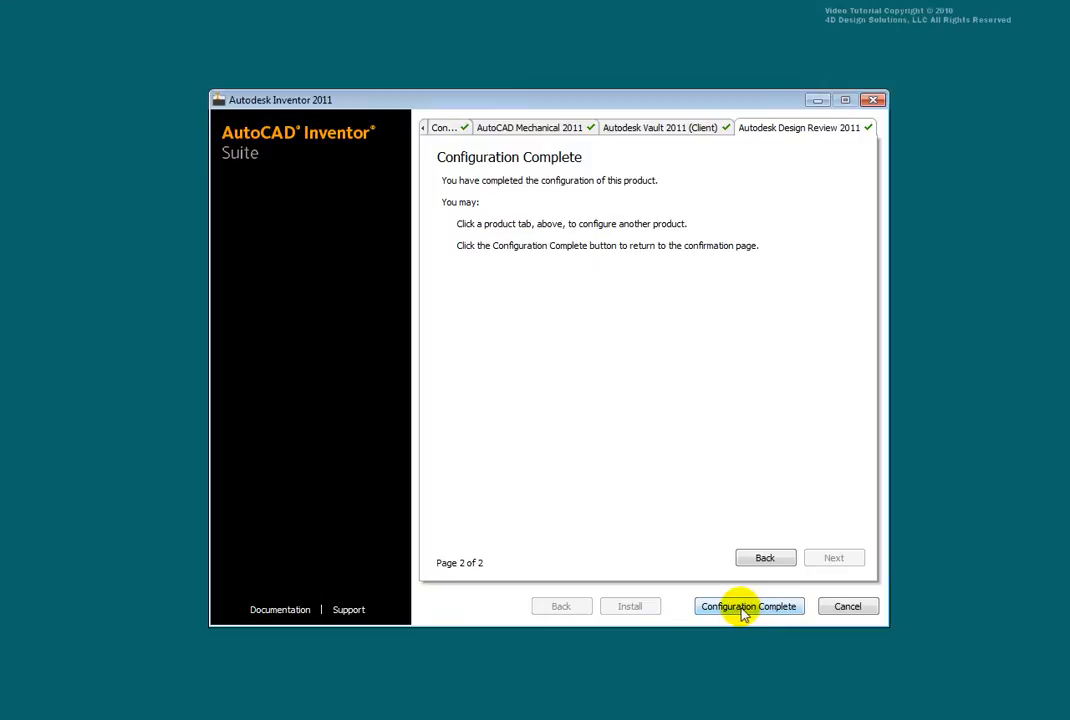
Install the suite into the non-empty ACADM 2011 folder and finish without the Inventor readme.
{"action": "left_click", "coordinate": [749, 606]}
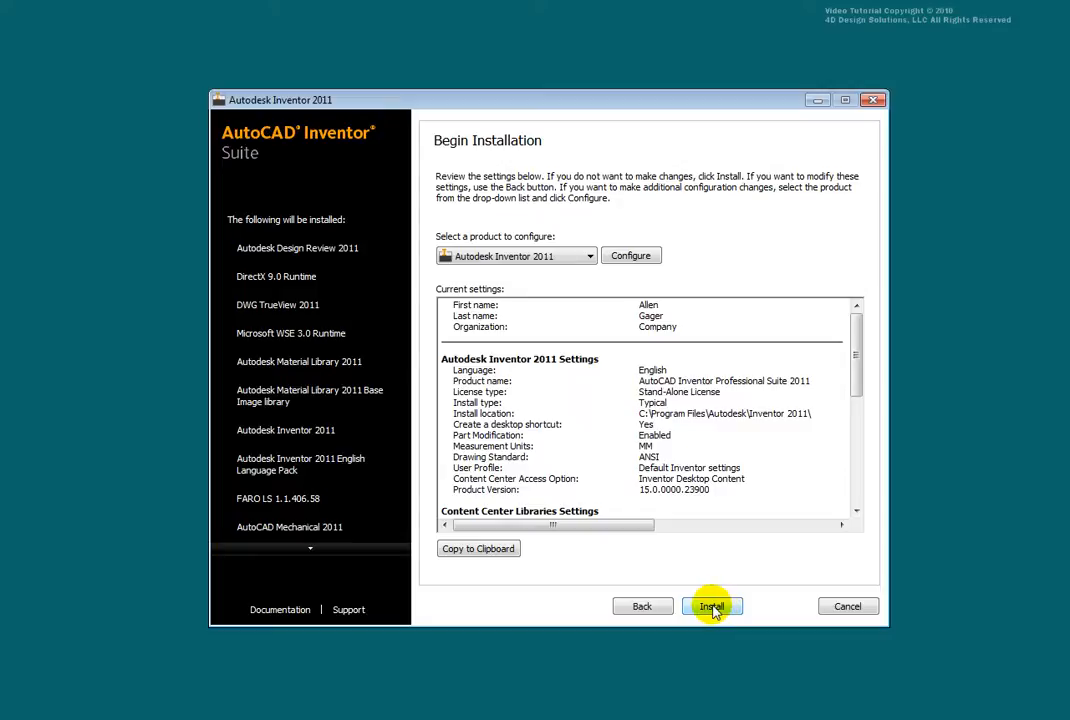
{"action": "left_click", "coordinate": [713, 605]}
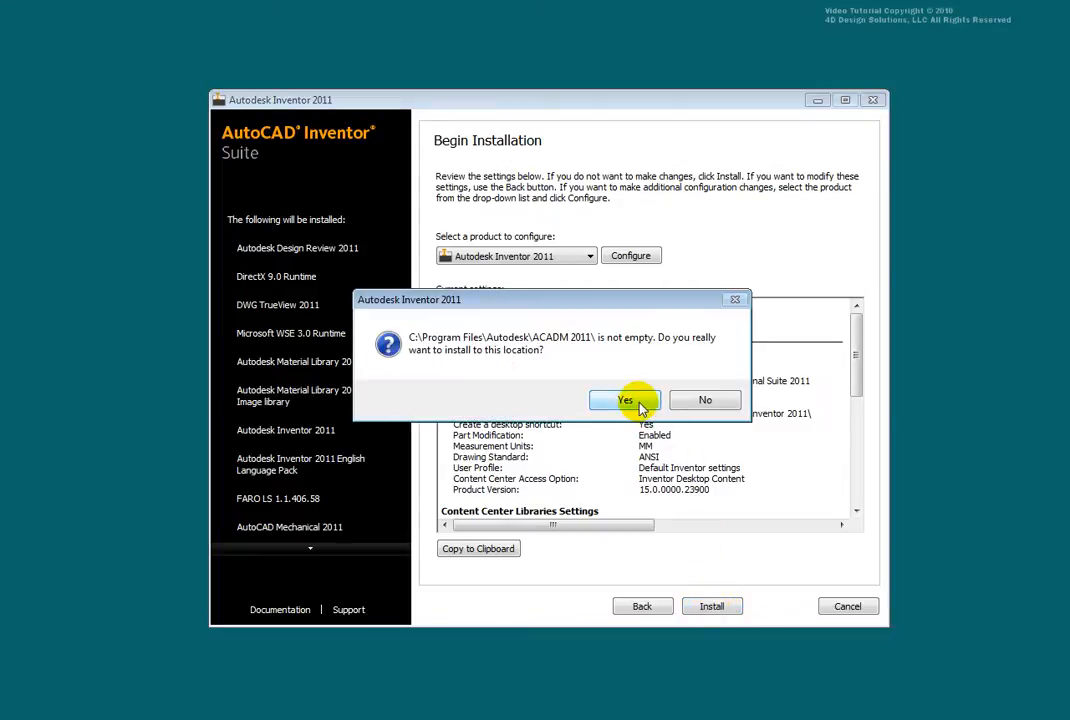
{"action": "left_click", "coordinate": [624, 400]}
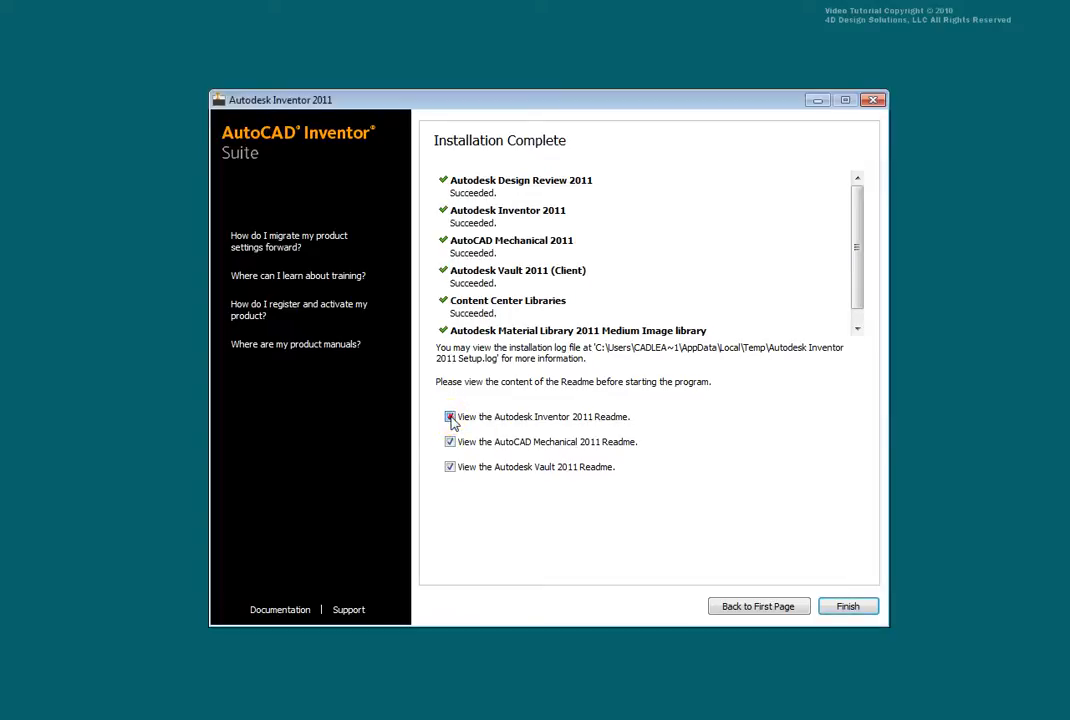
{"action": "left_click", "coordinate": [448, 467]}
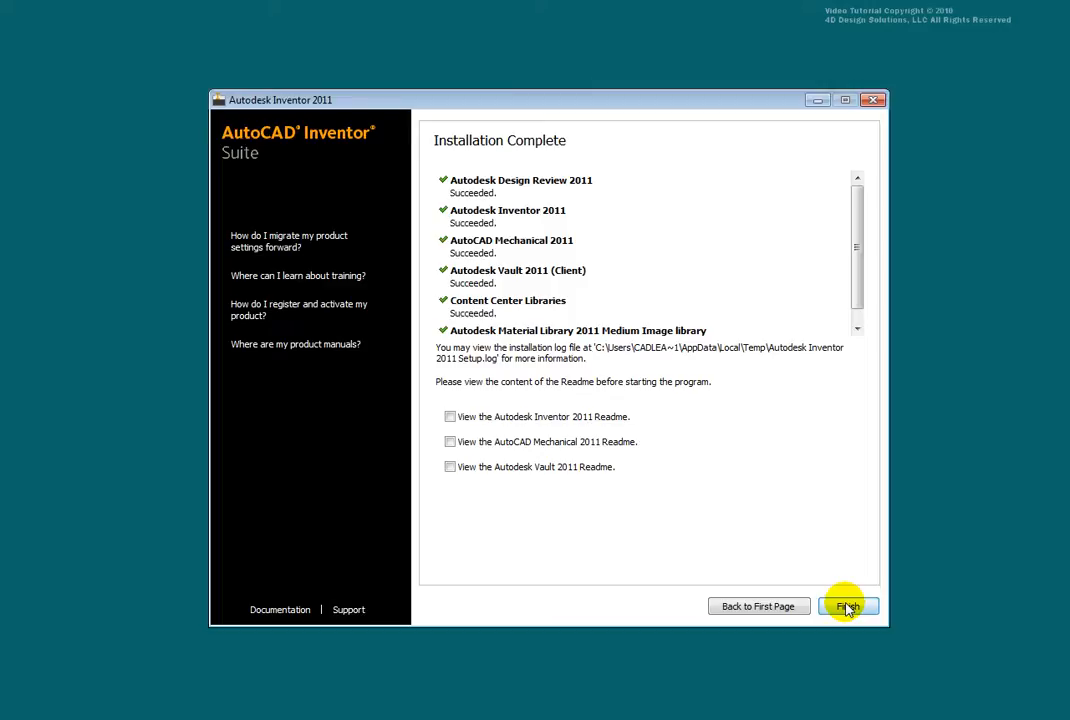
{"action": "left_click", "coordinate": [856, 606]}
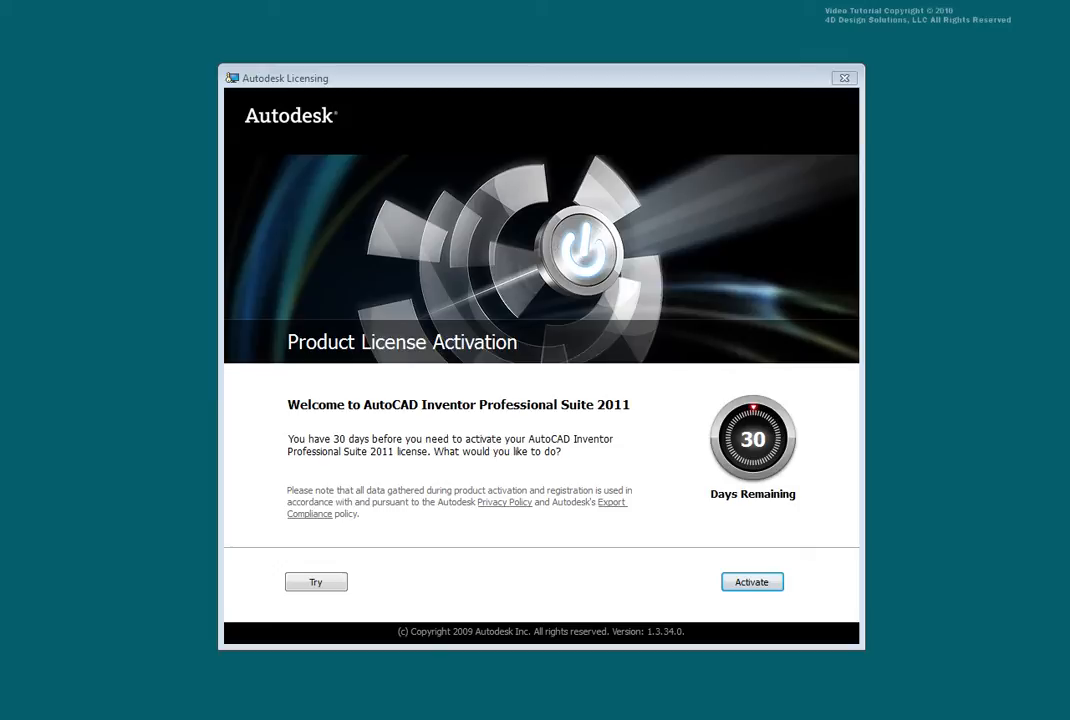
Activate the AutoCAD Inventor Professional Suite 2011 licence and close the confirmation.
{"action": "left_click", "coordinate": [752, 582]}
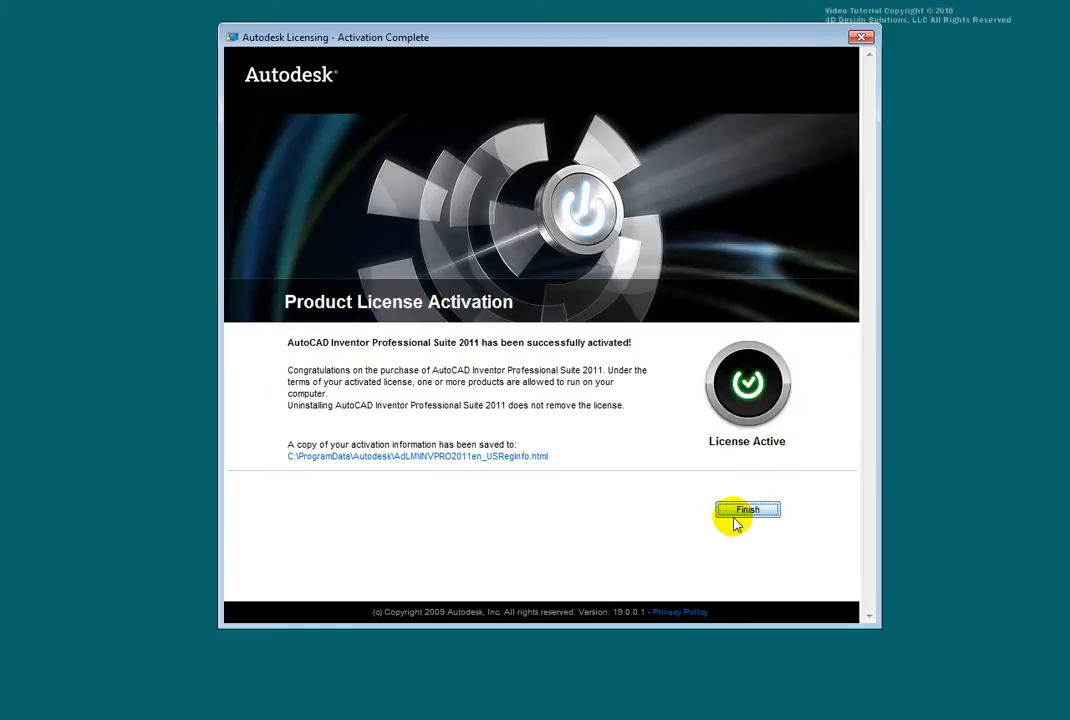
{"action": "left_click", "coordinate": [745, 510]}
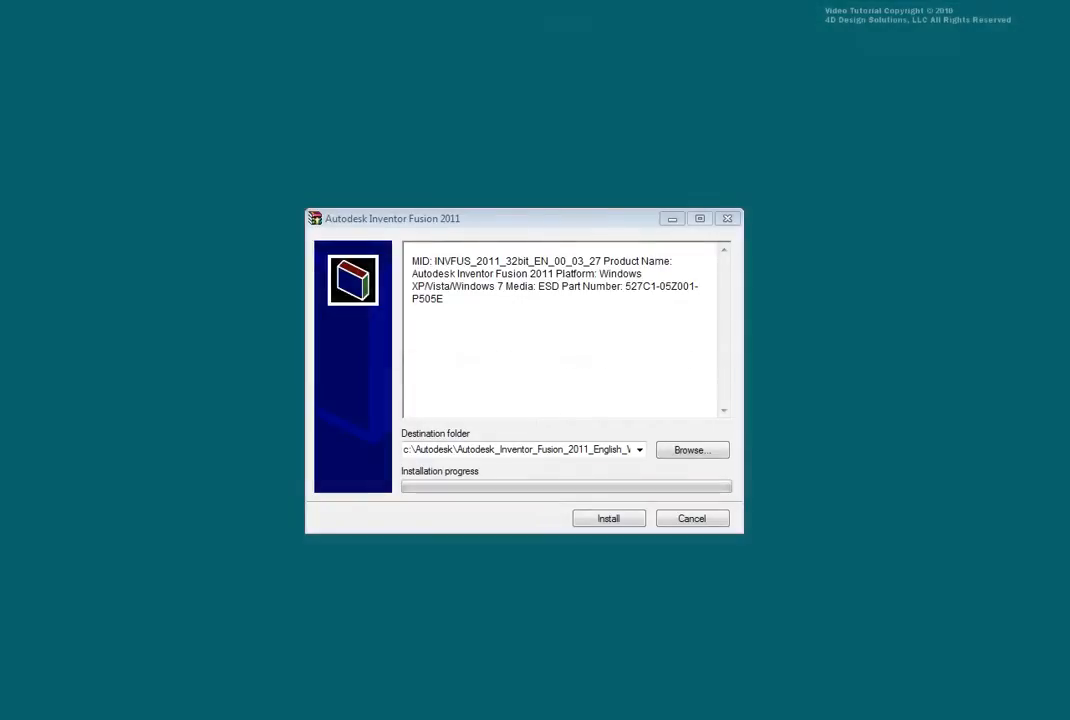
Extract the Inventor Fusion 2011 setup files to the default destination folder.
{"action": "left_click", "coordinate": [609, 518]}
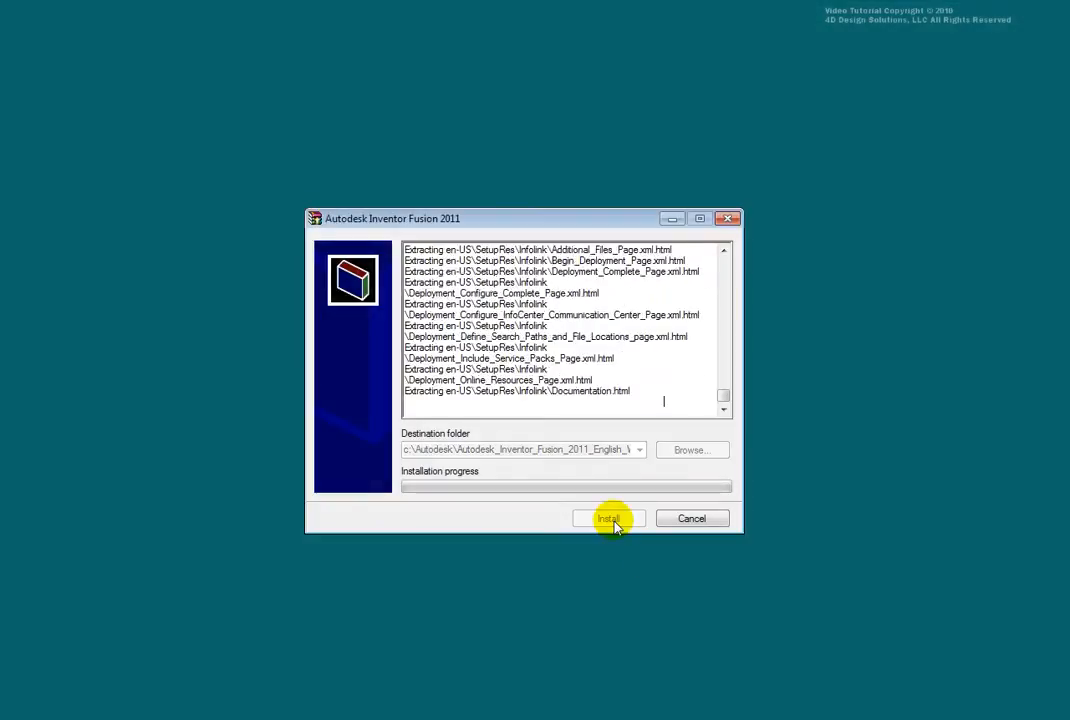
{"action": "left_click", "coordinate": [608, 518]}
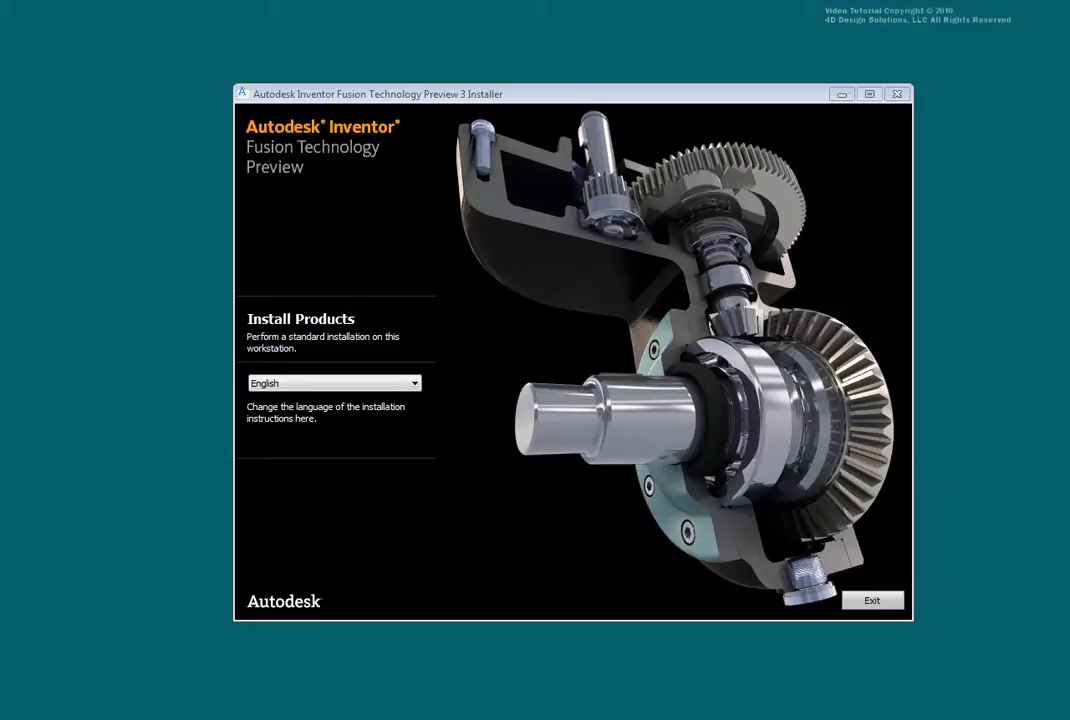
{"action": "mouse_move", "coordinate": [300, 318]}
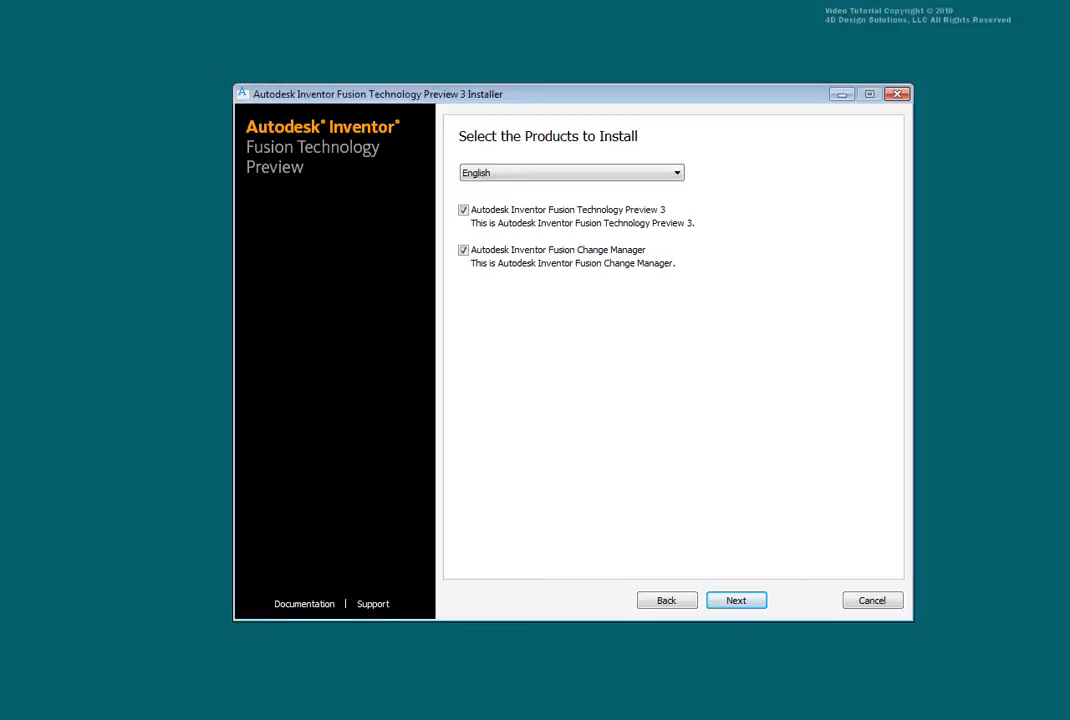
Keep both Fusion products selected and accept the pre-release licence agreement.
{"action": "left_click", "coordinate": [736, 600]}
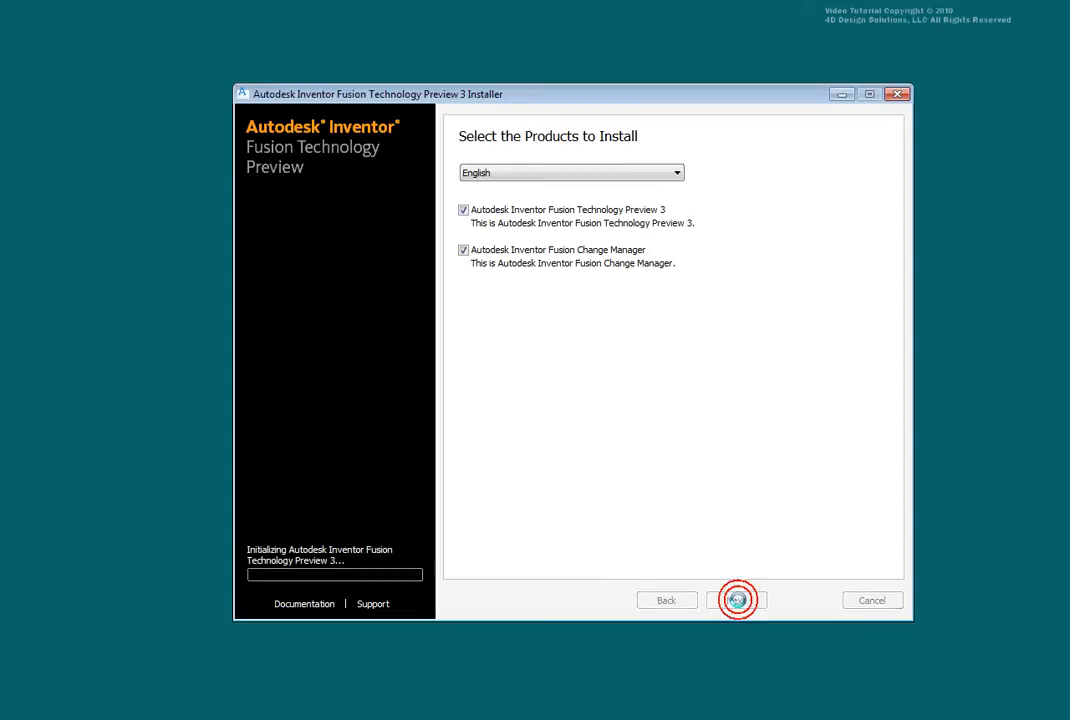
{"action": "left_click", "coordinate": [736, 600]}
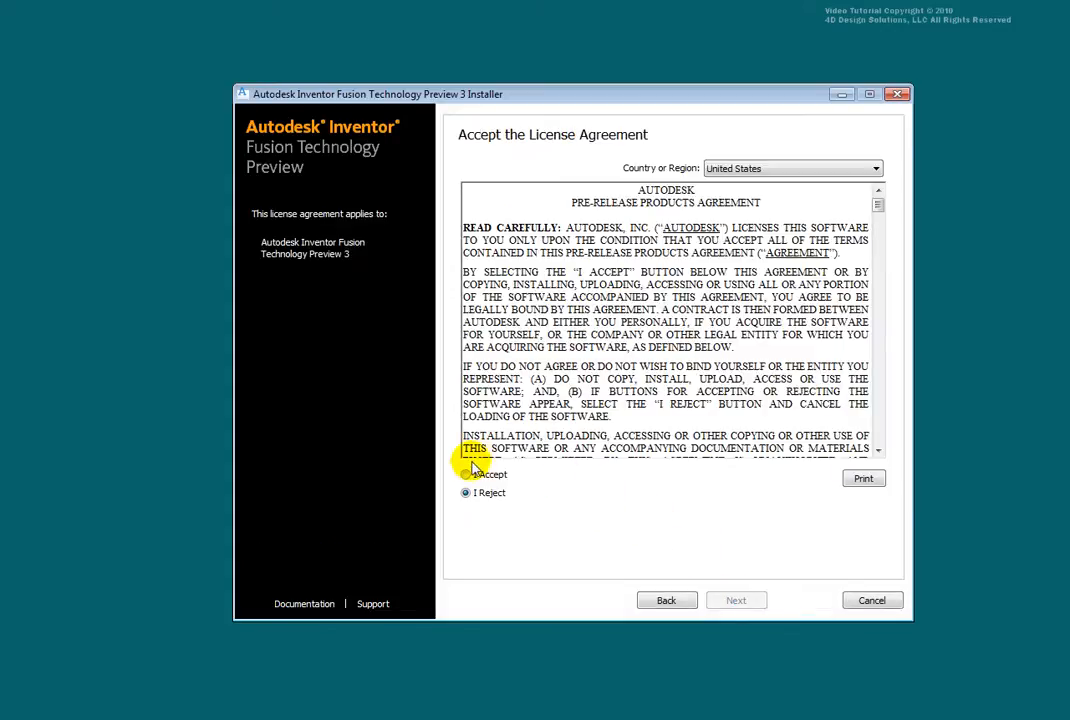
{"action": "left_click", "coordinate": [466, 474]}
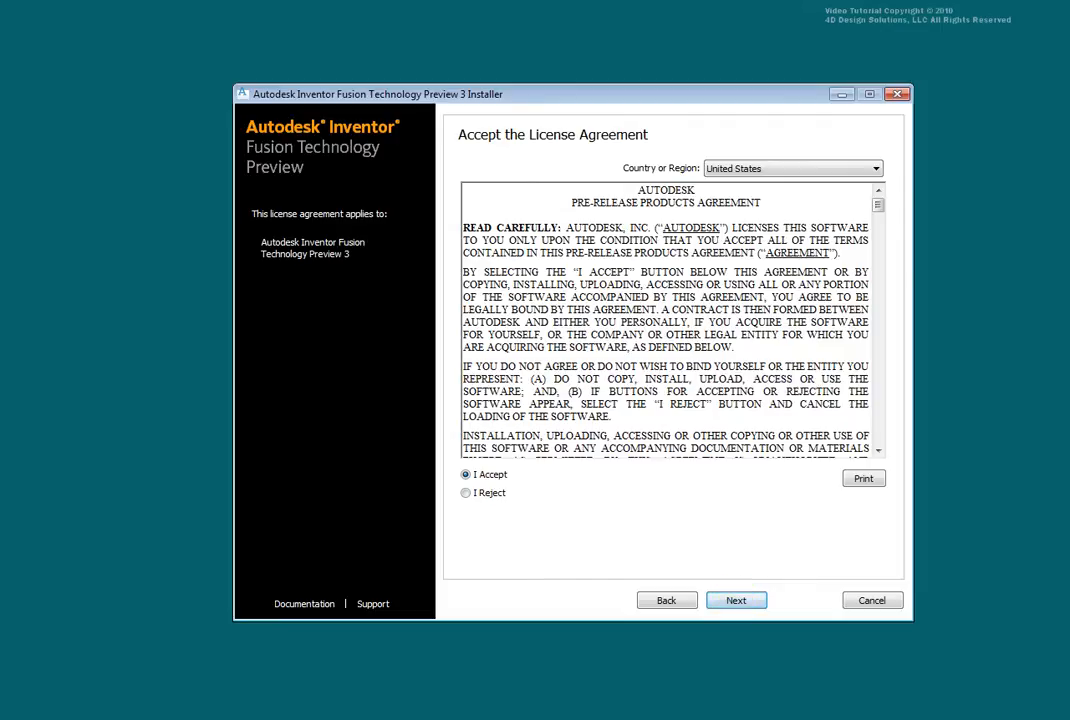
{"action": "left_click", "coordinate": [736, 600]}
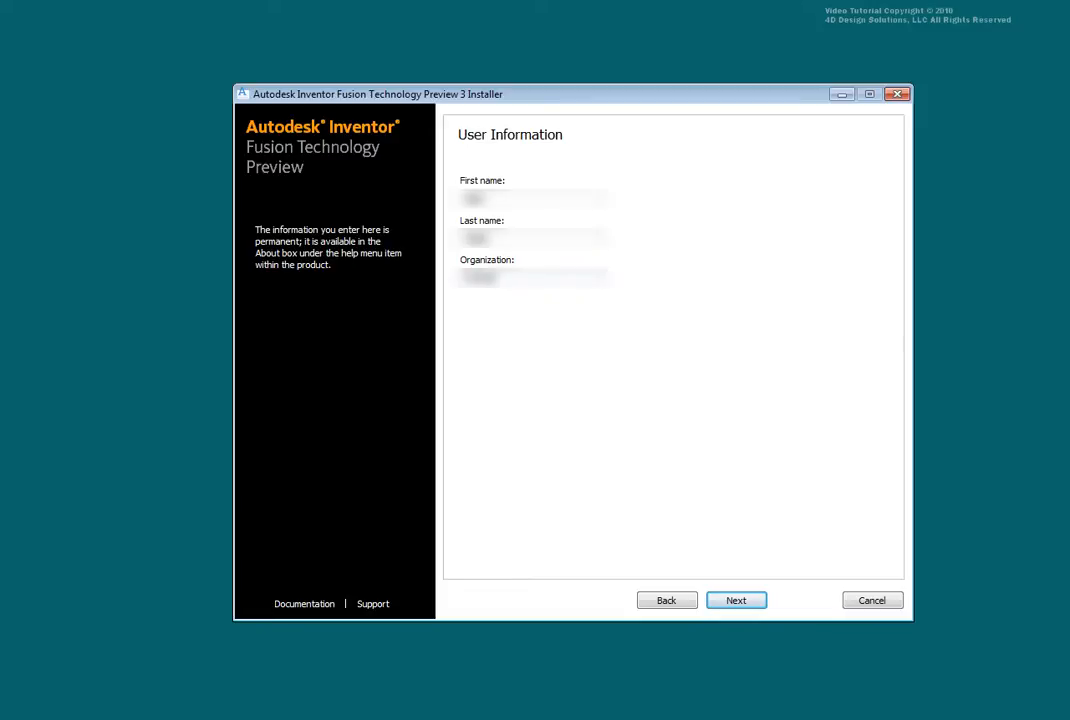
{"action": "mouse_move", "coordinate": [549, 360]}
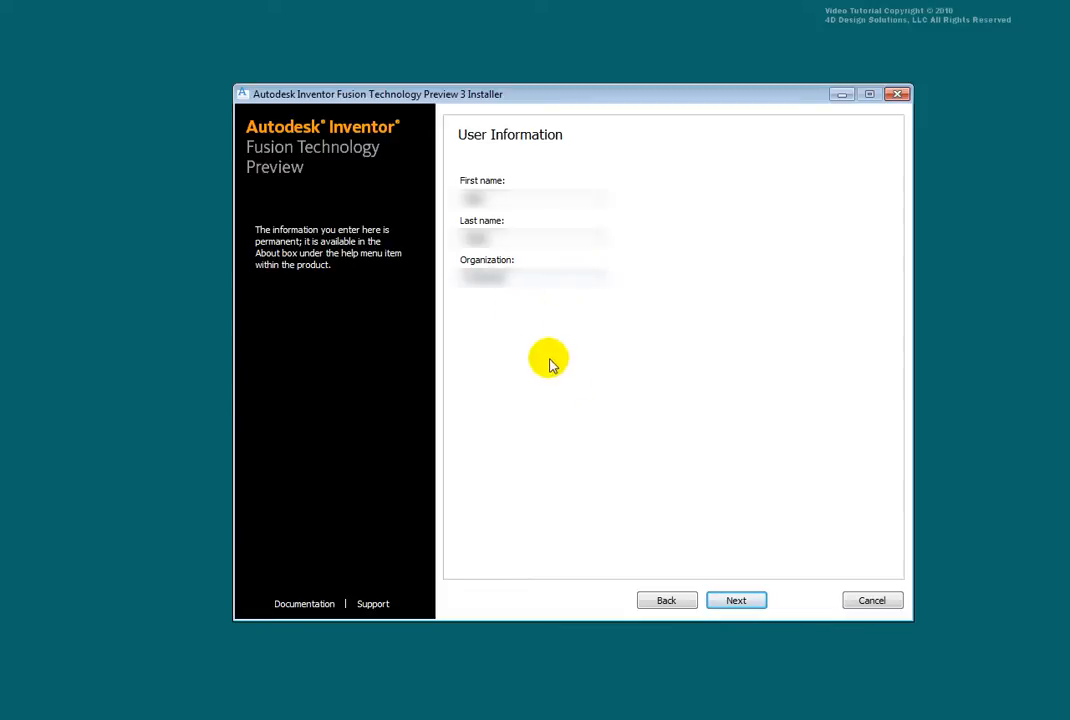
Install Fusion Technology Preview 3 at its default location, with the readme option unticked.
{"action": "left_click", "coordinate": [736, 600]}
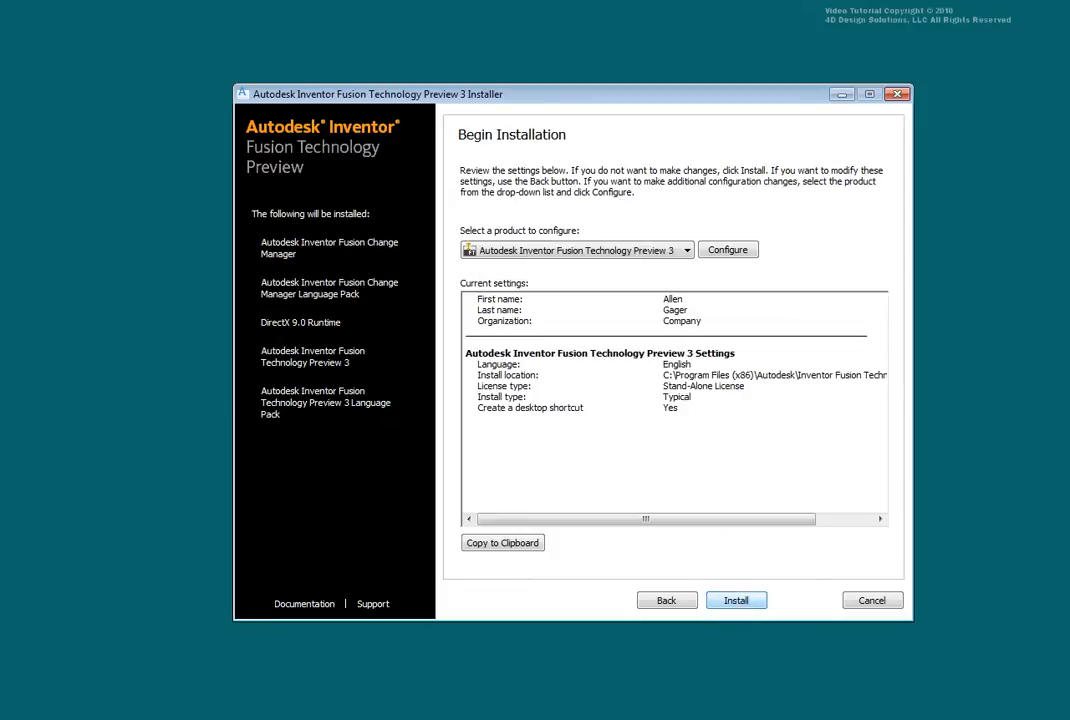
{"action": "mouse_move", "coordinate": [749, 274]}
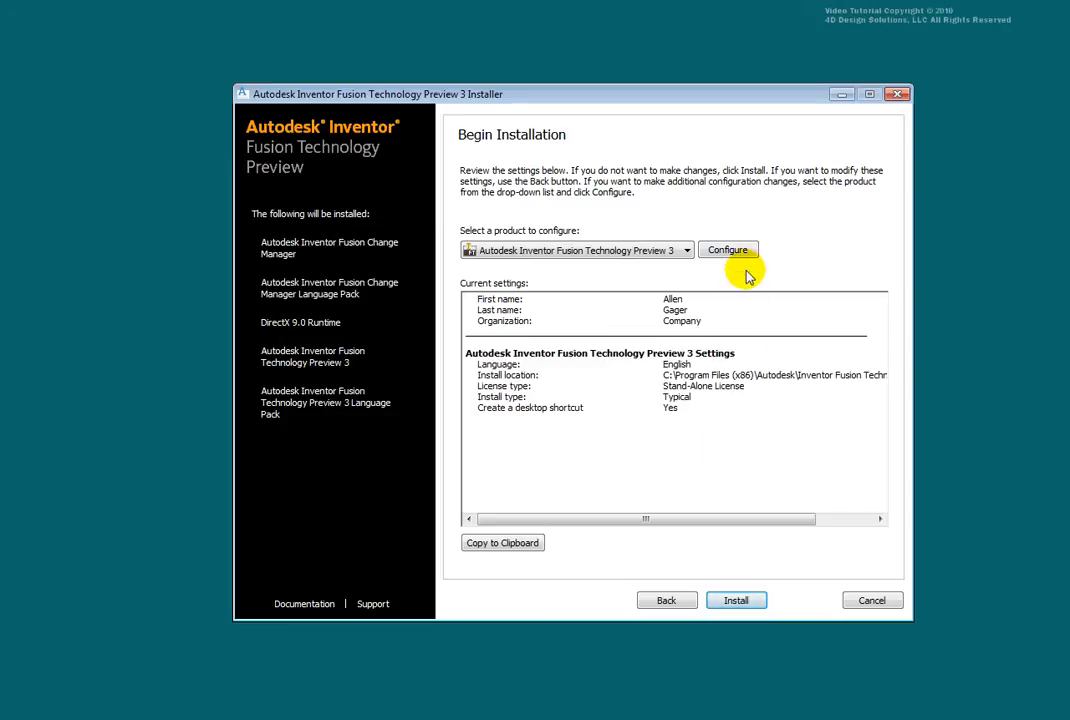
{"action": "left_click", "coordinate": [728, 250]}
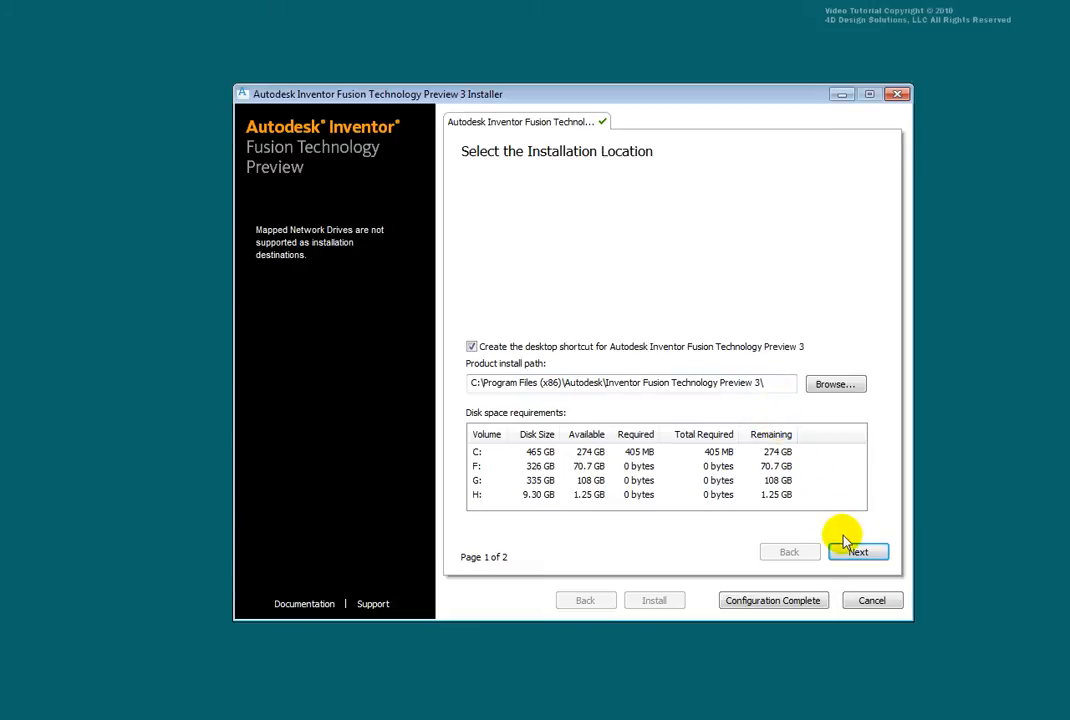
{"action": "left_click", "coordinate": [858, 551]}
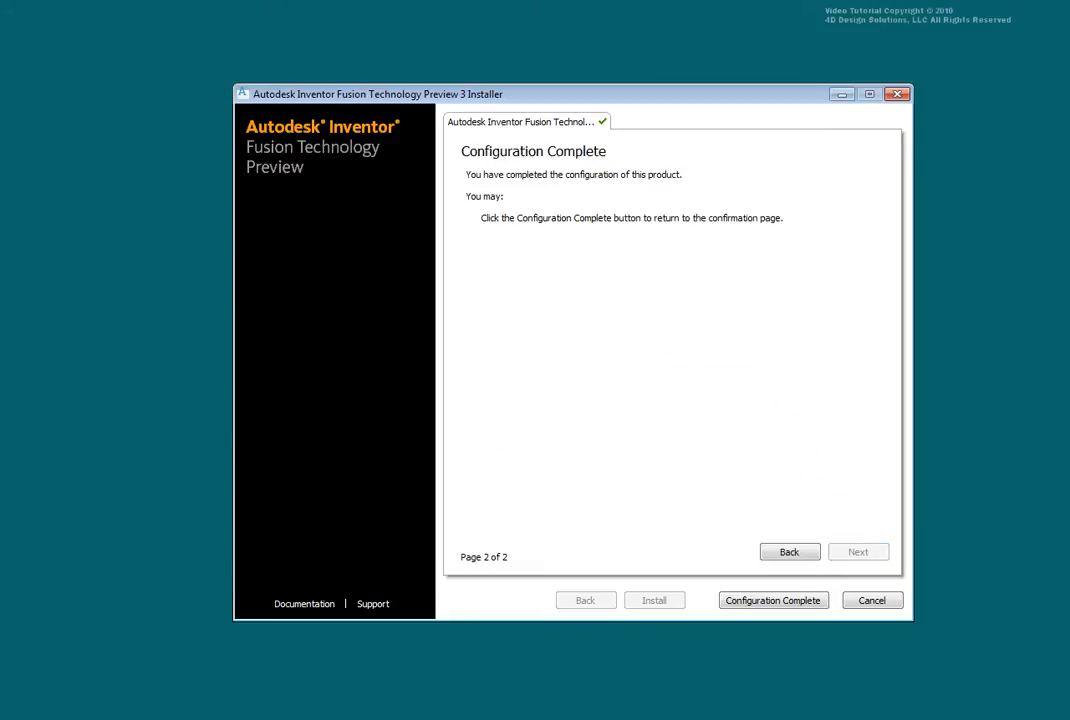
{"action": "left_click", "coordinate": [773, 600]}
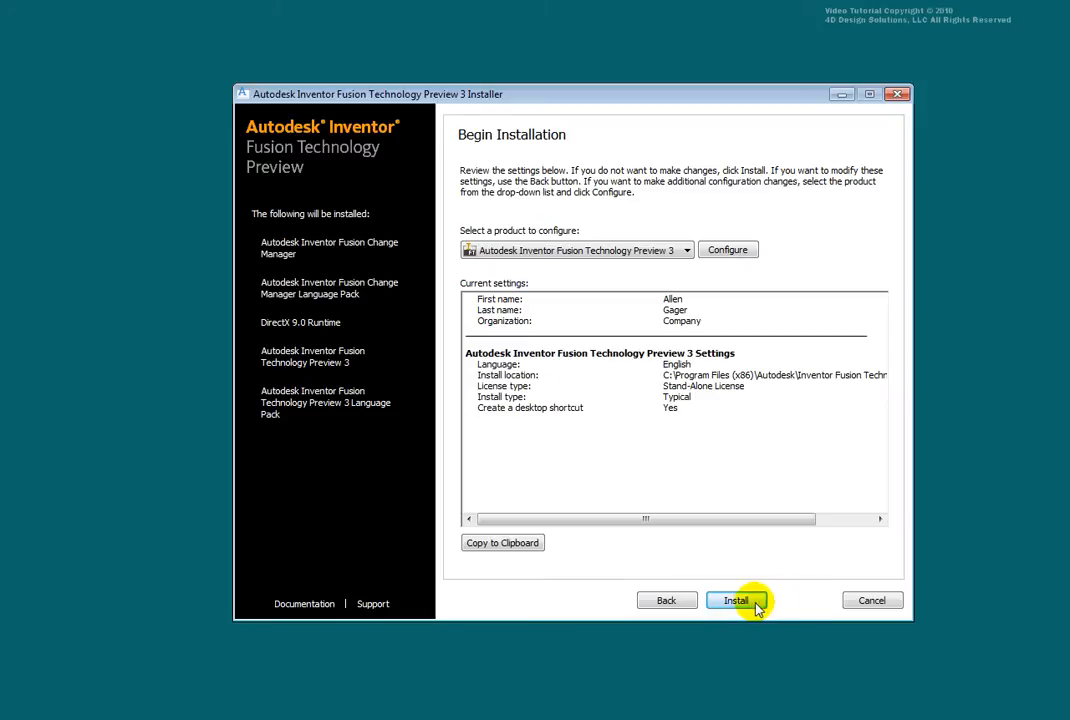
{"action": "left_click", "coordinate": [736, 600]}
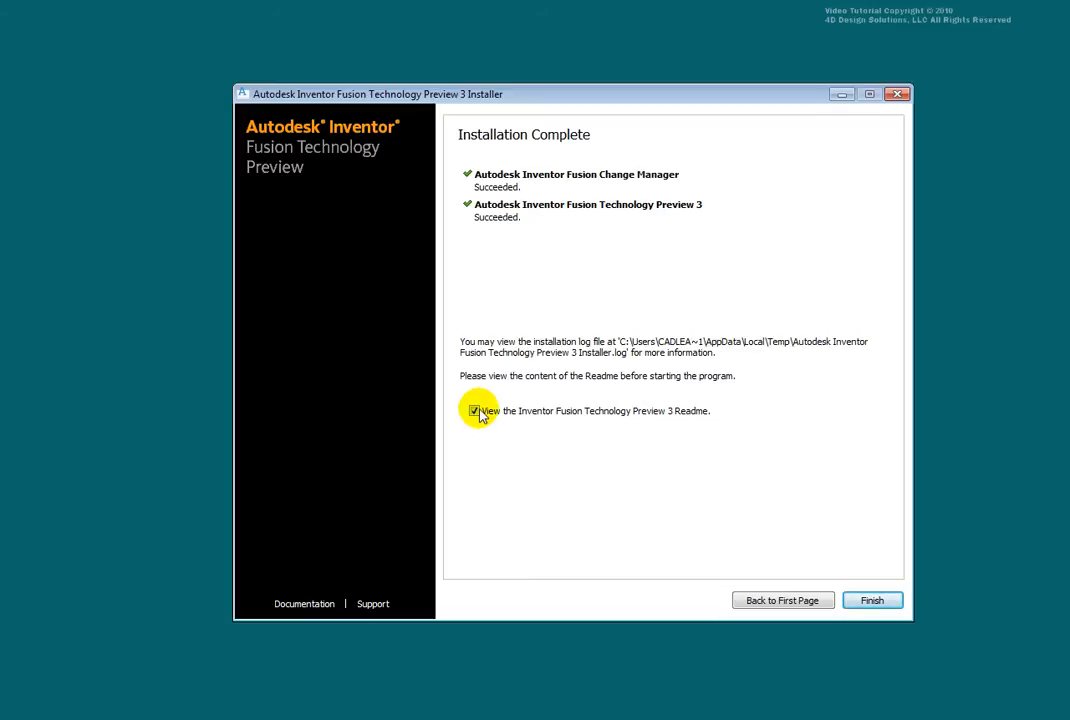
{"action": "left_click", "coordinate": [474, 411]}
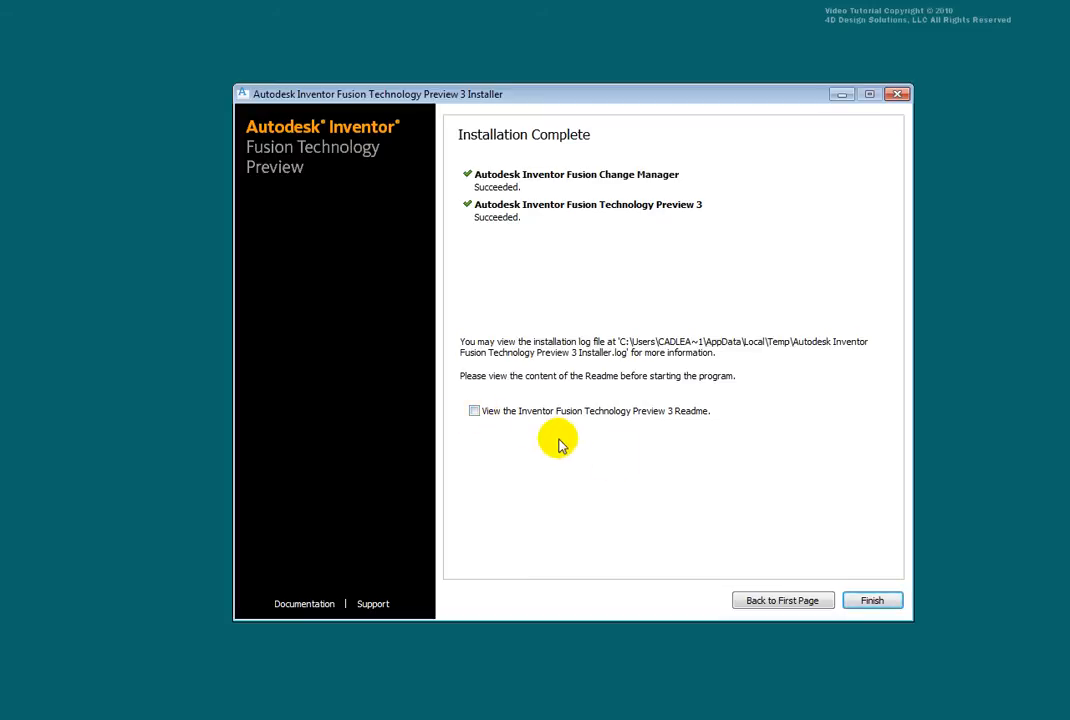